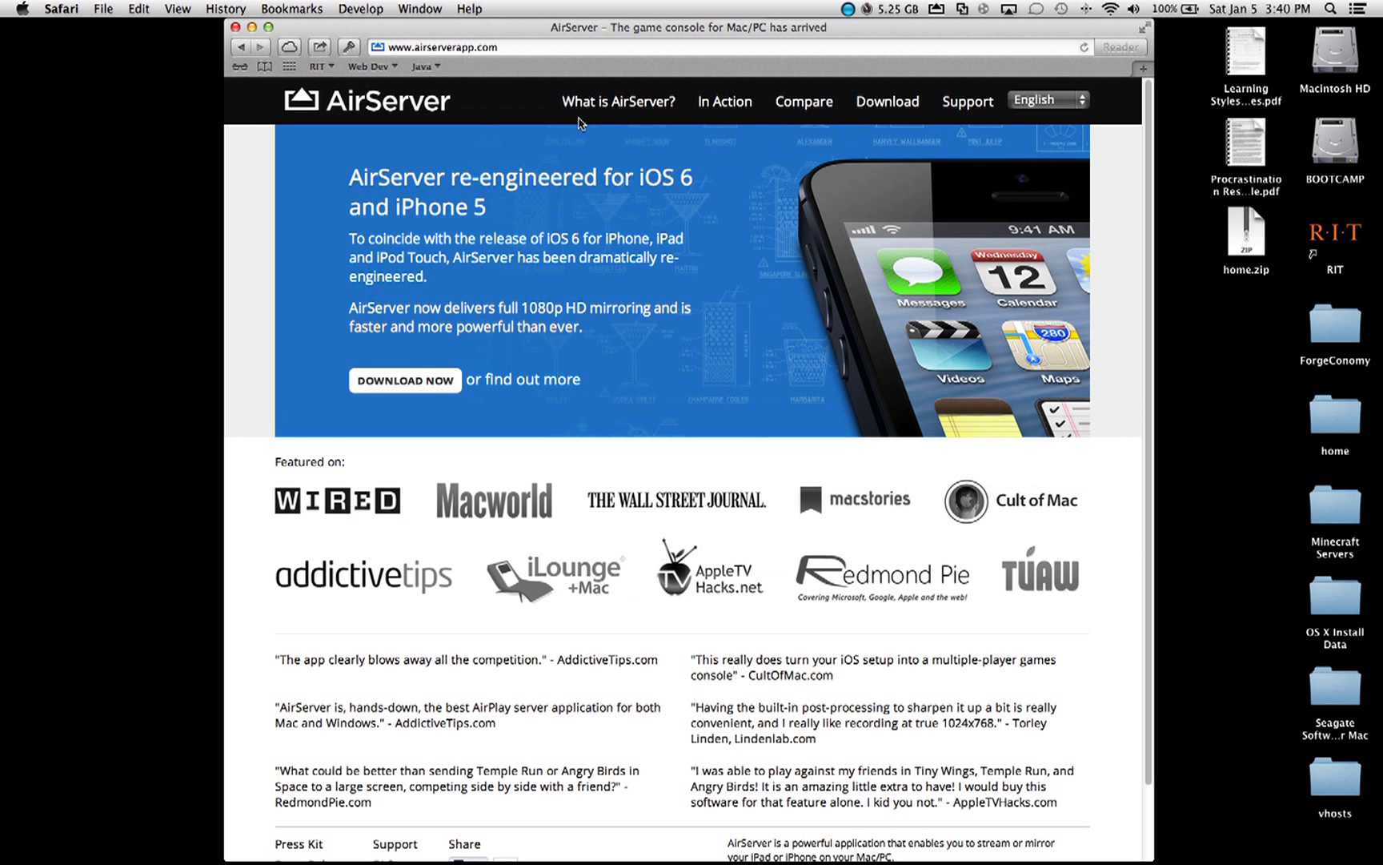
pyautogui.moveTo(578, 141)
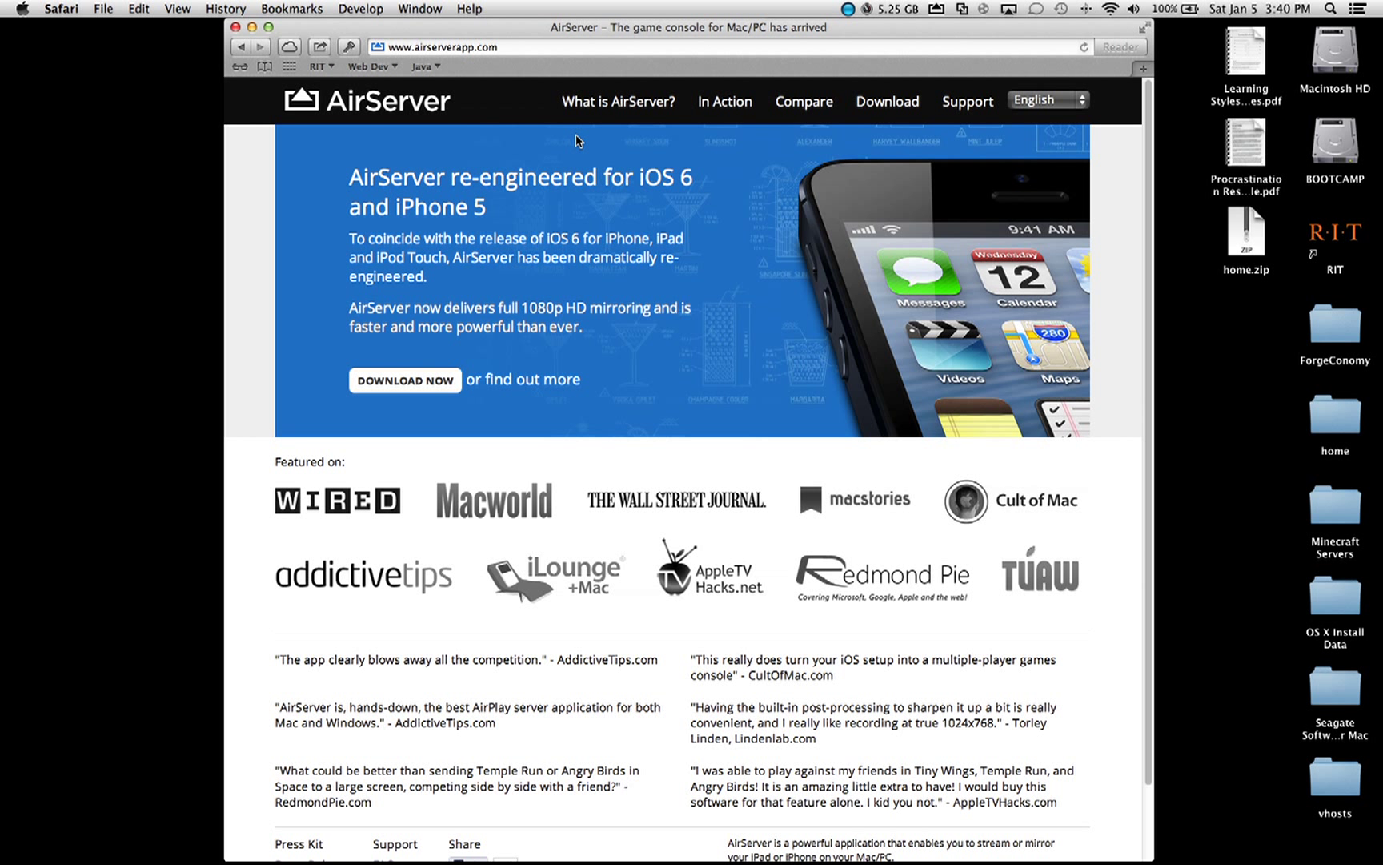
pyautogui.moveTo(567, 93)
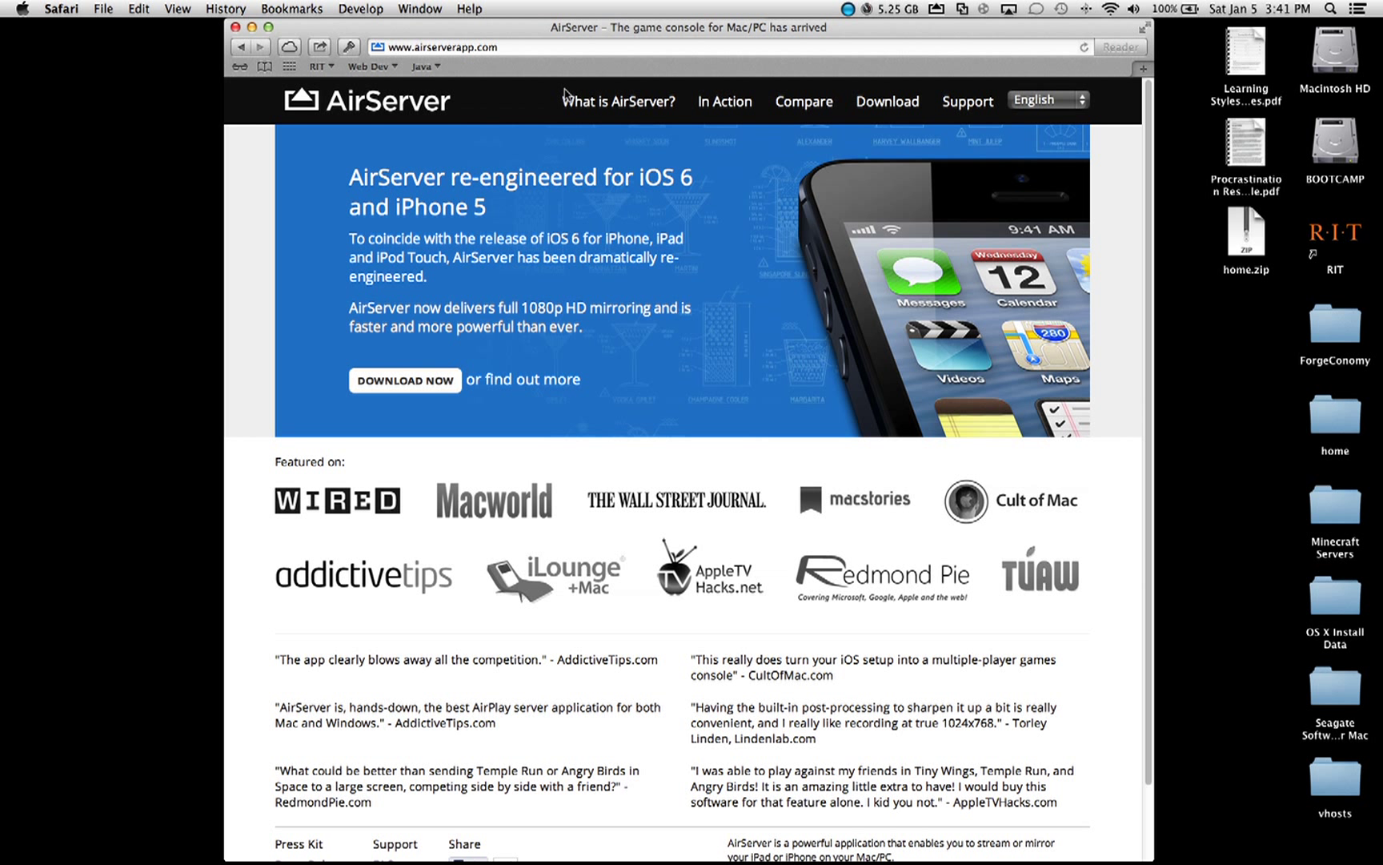
pyautogui.moveTo(893, 72)
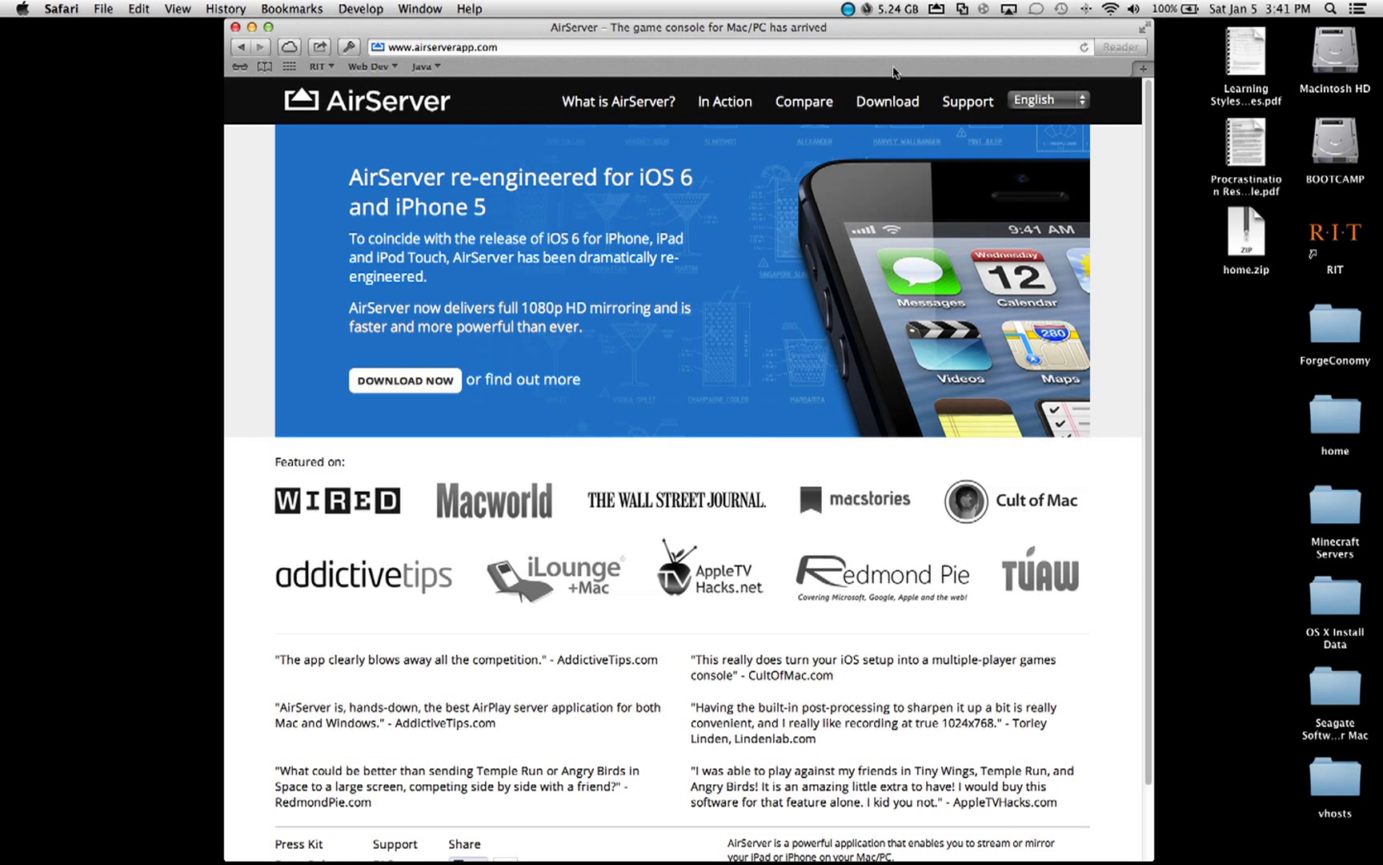
pyautogui.moveTo(958, 119)
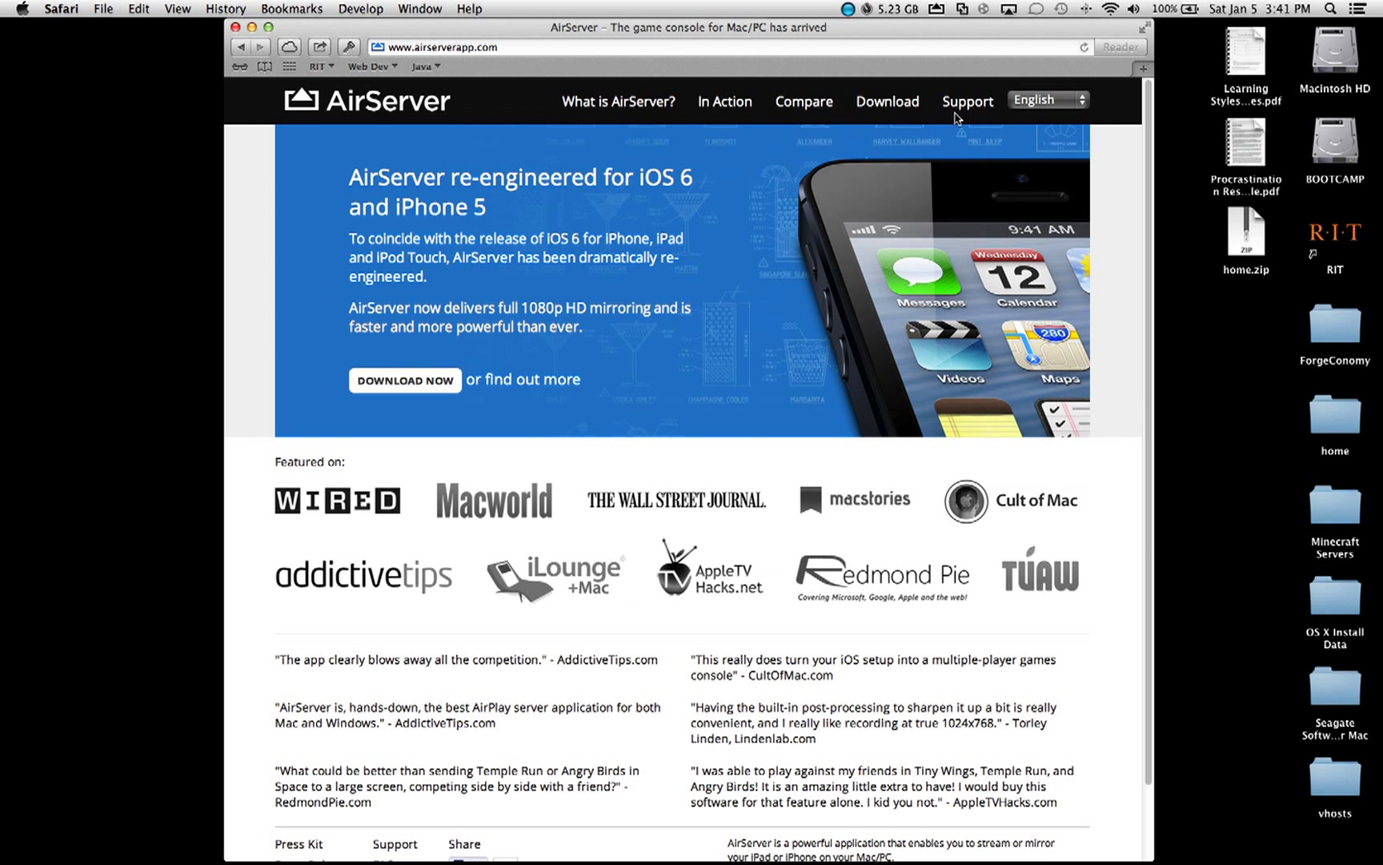
pyautogui.moveTo(954, 124)
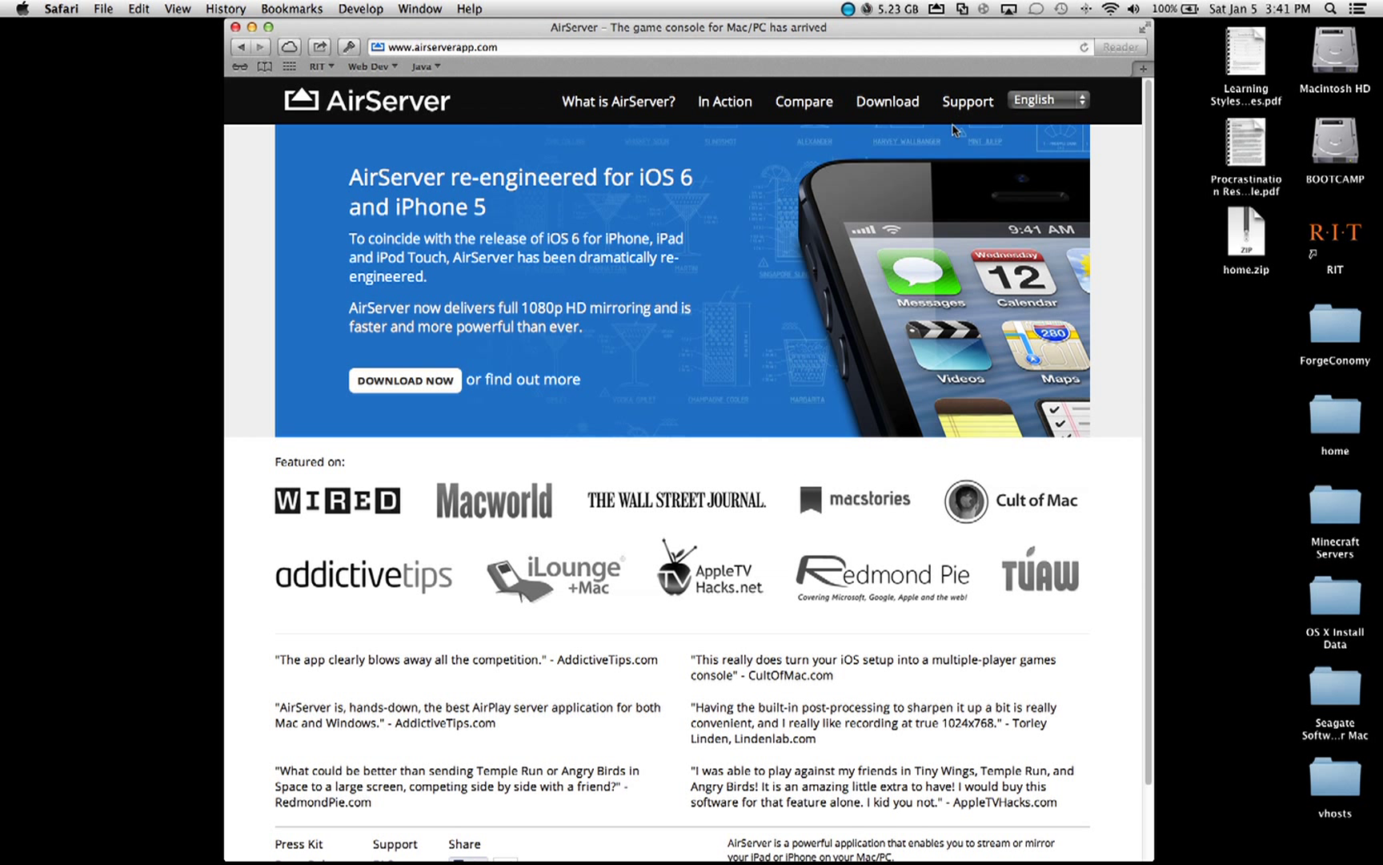
pyautogui.moveTo(951, 142)
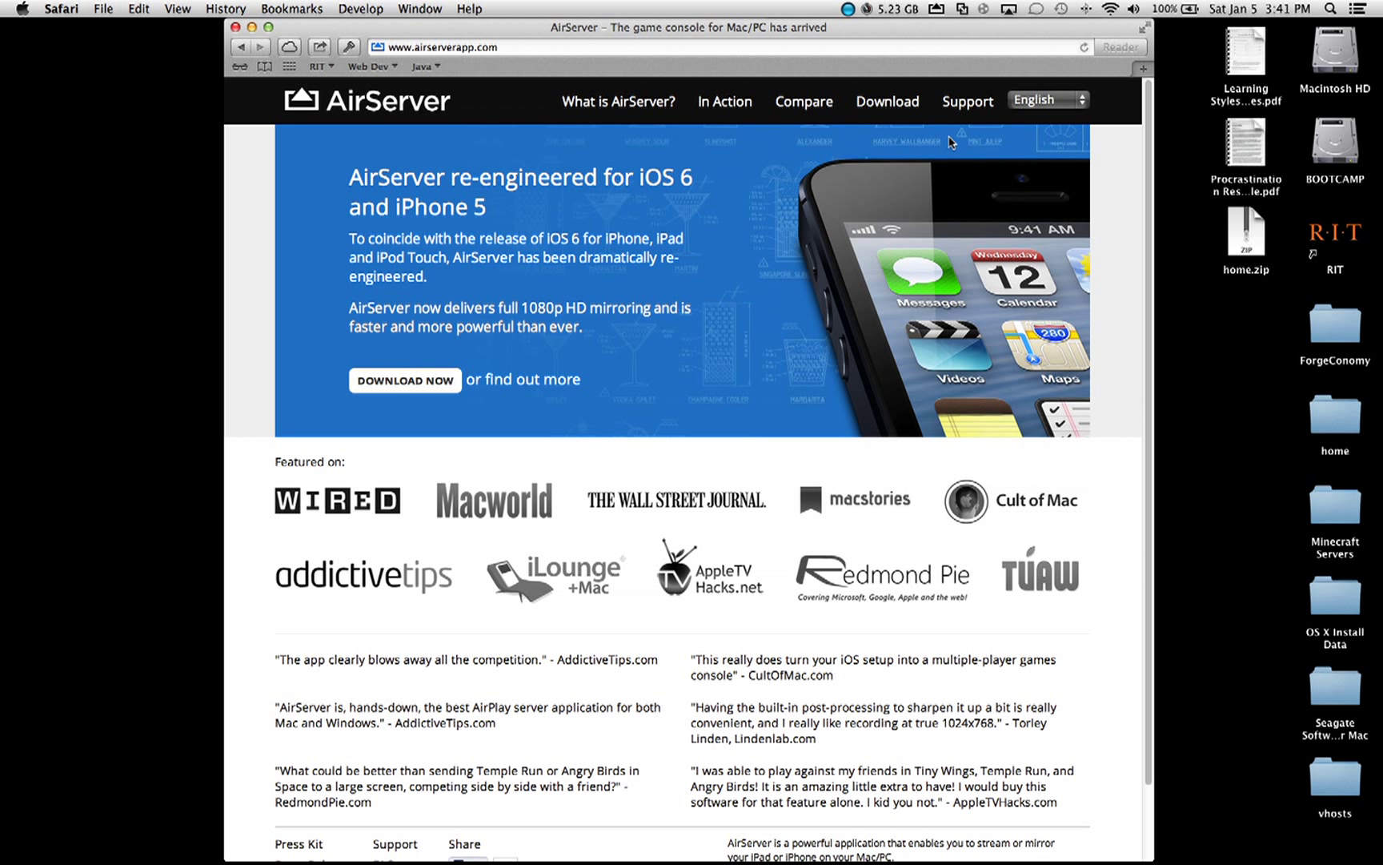
pyautogui.moveTo(536, 410)
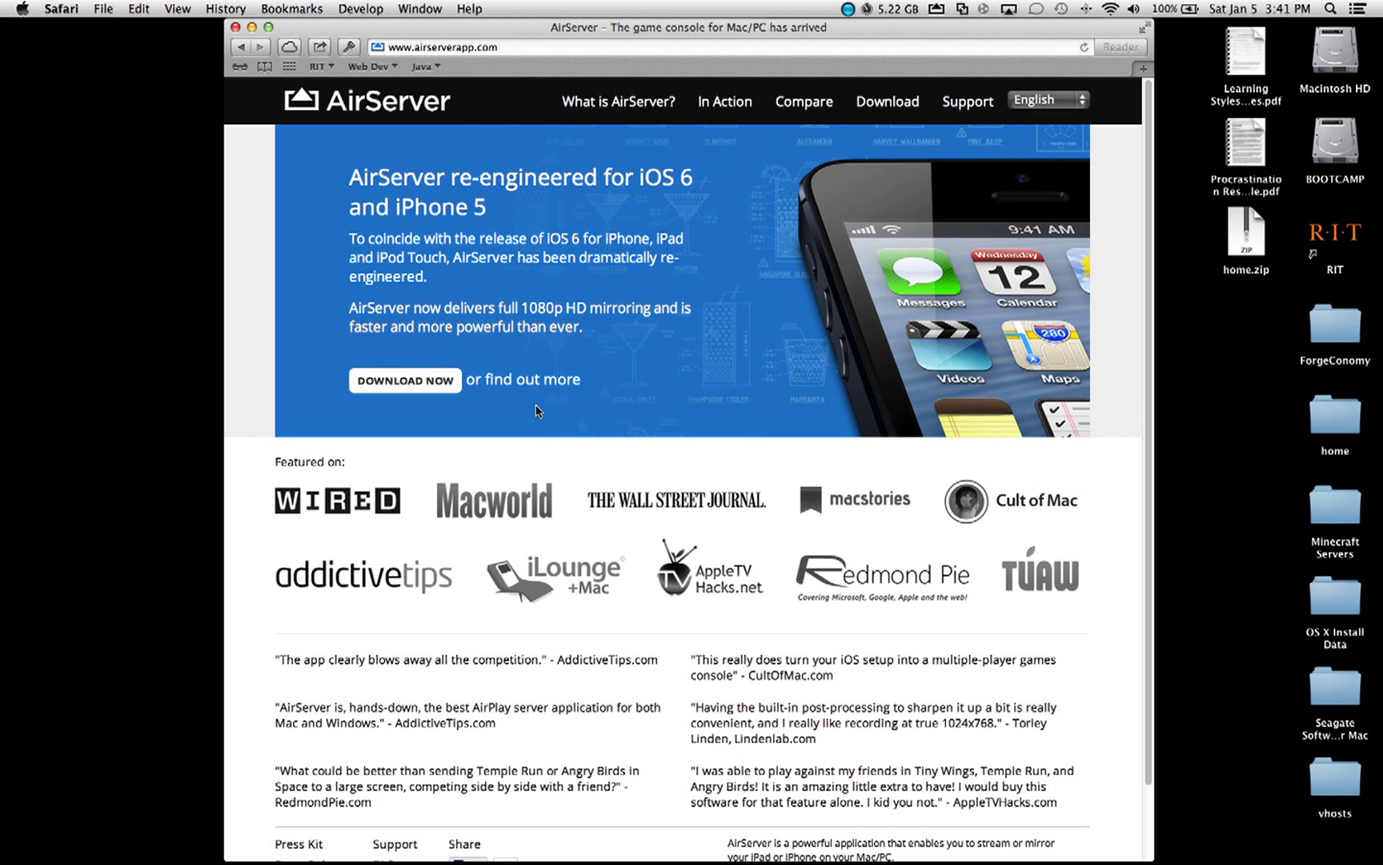
pyautogui.moveTo(806, 122)
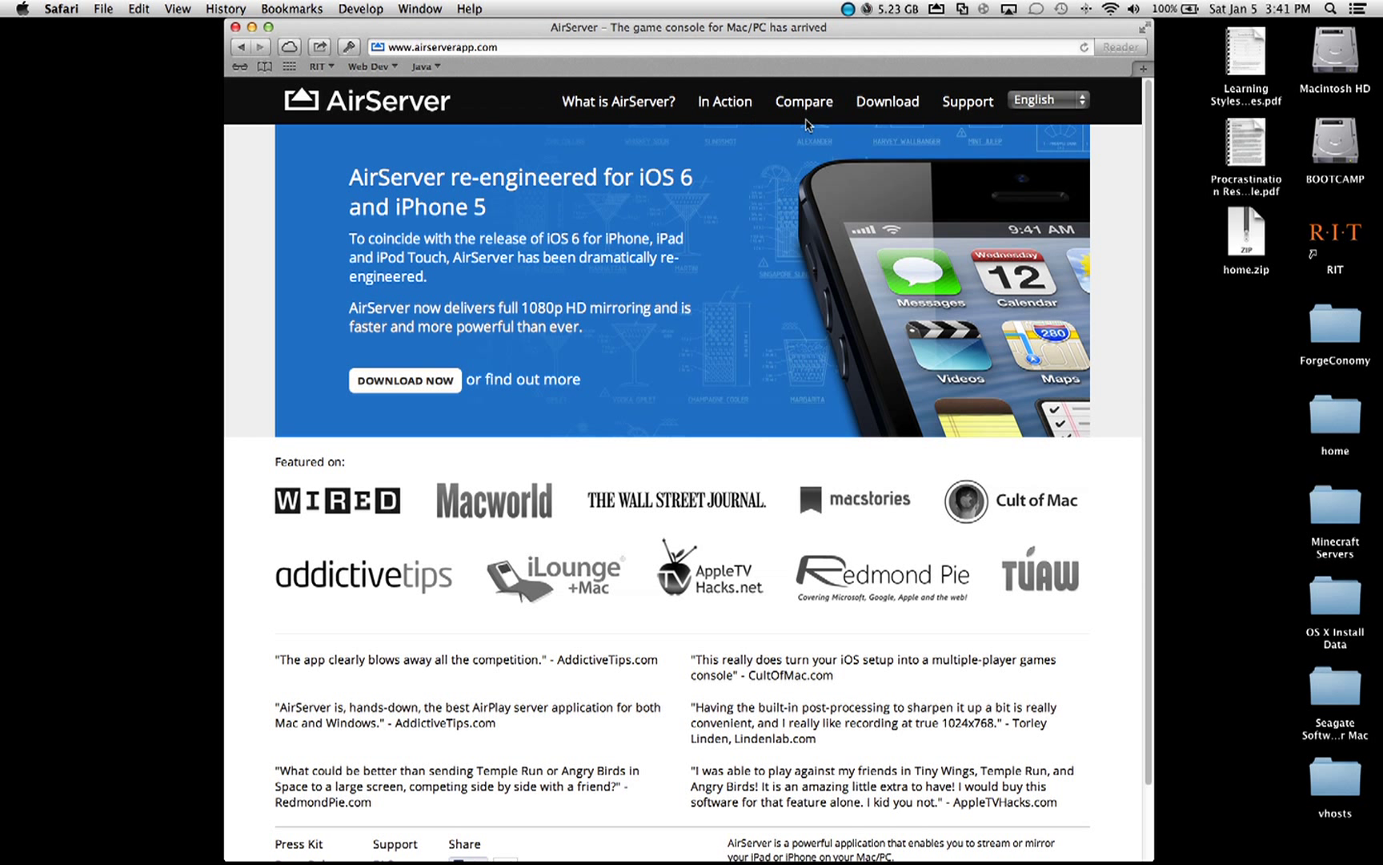
# Step: Show the AirServer download page and scroll through the Mac and PC pricing tables
pyautogui.click(887, 100)
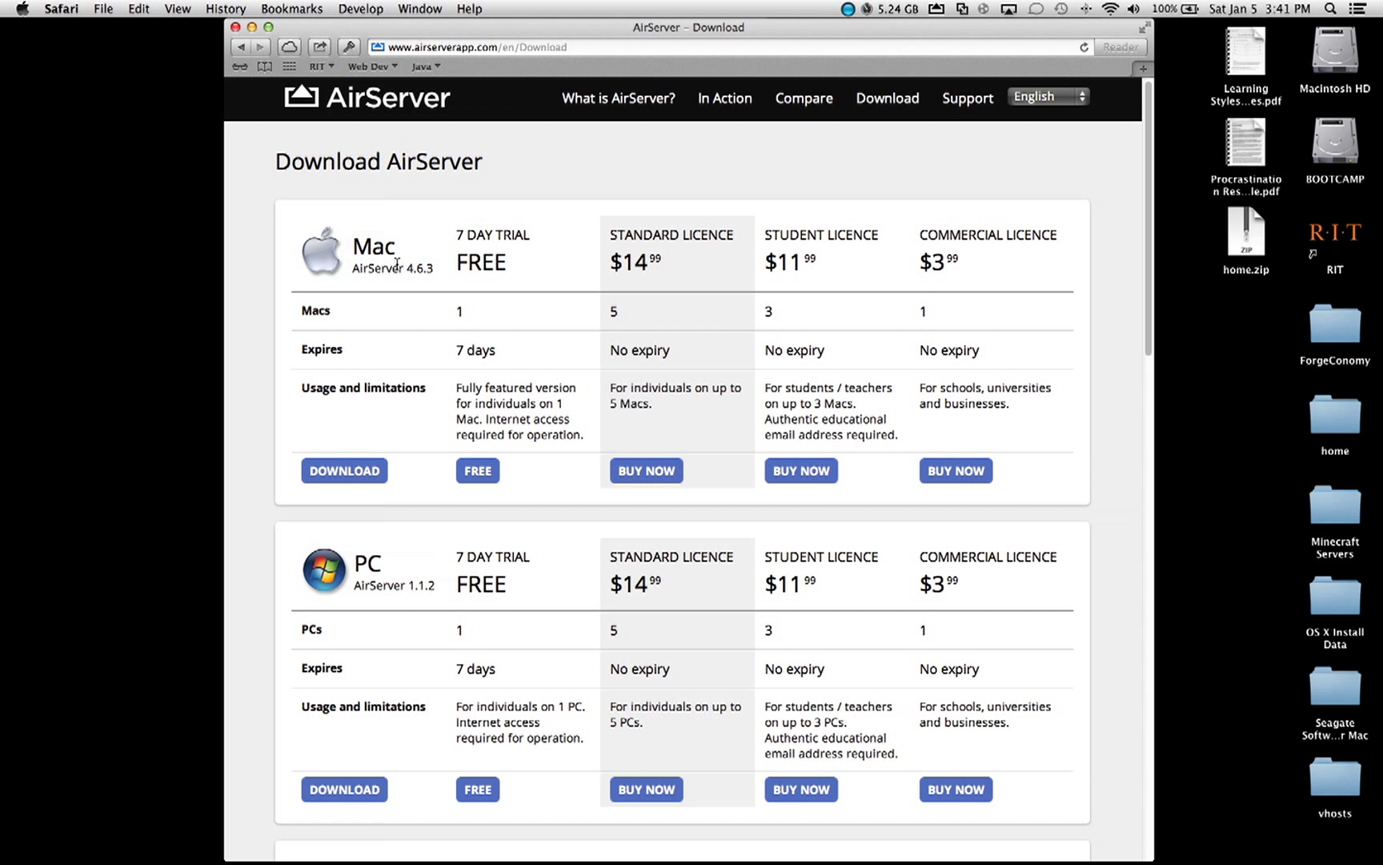
pyautogui.scroll(-3)
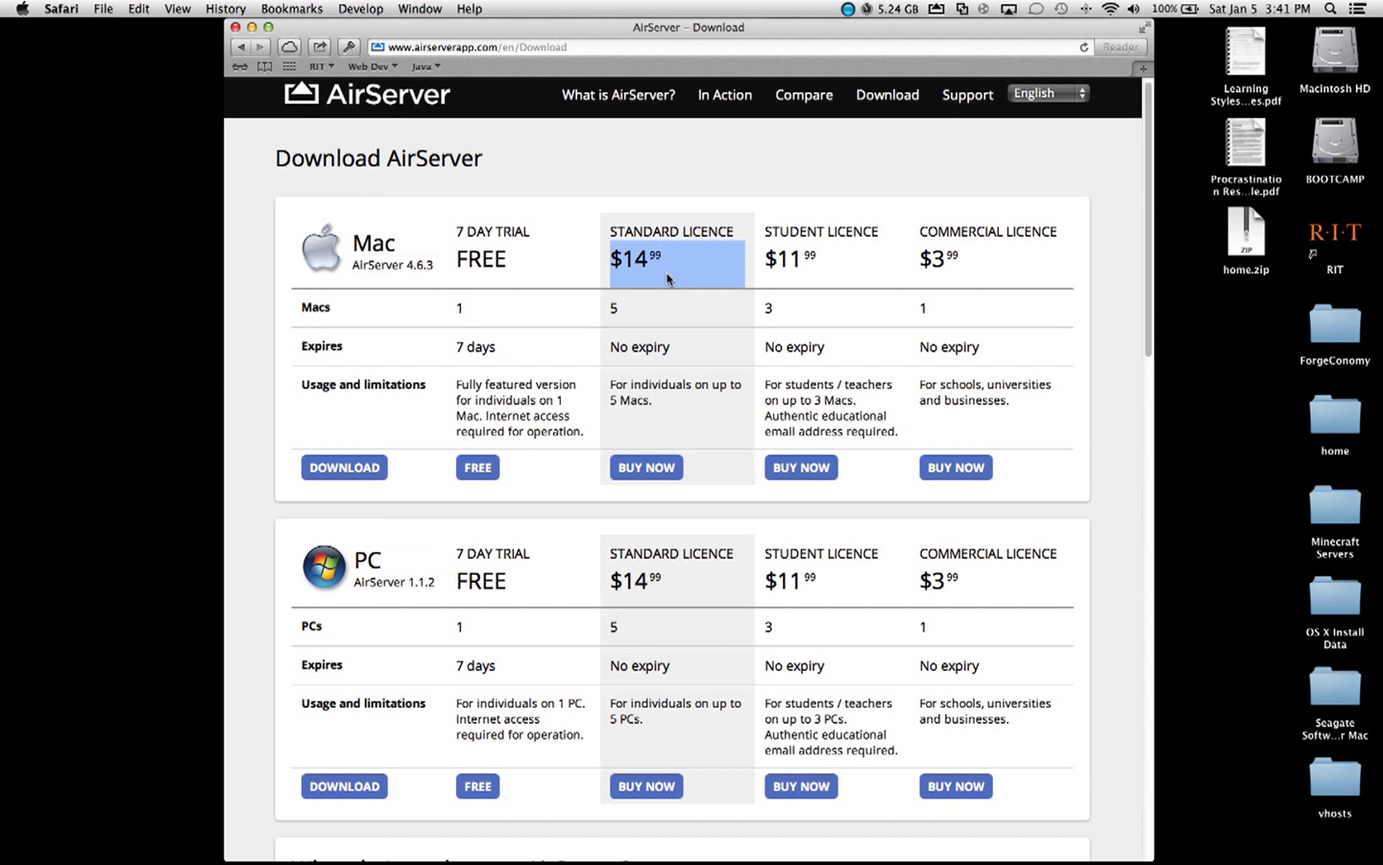
pyautogui.moveTo(703, 600)
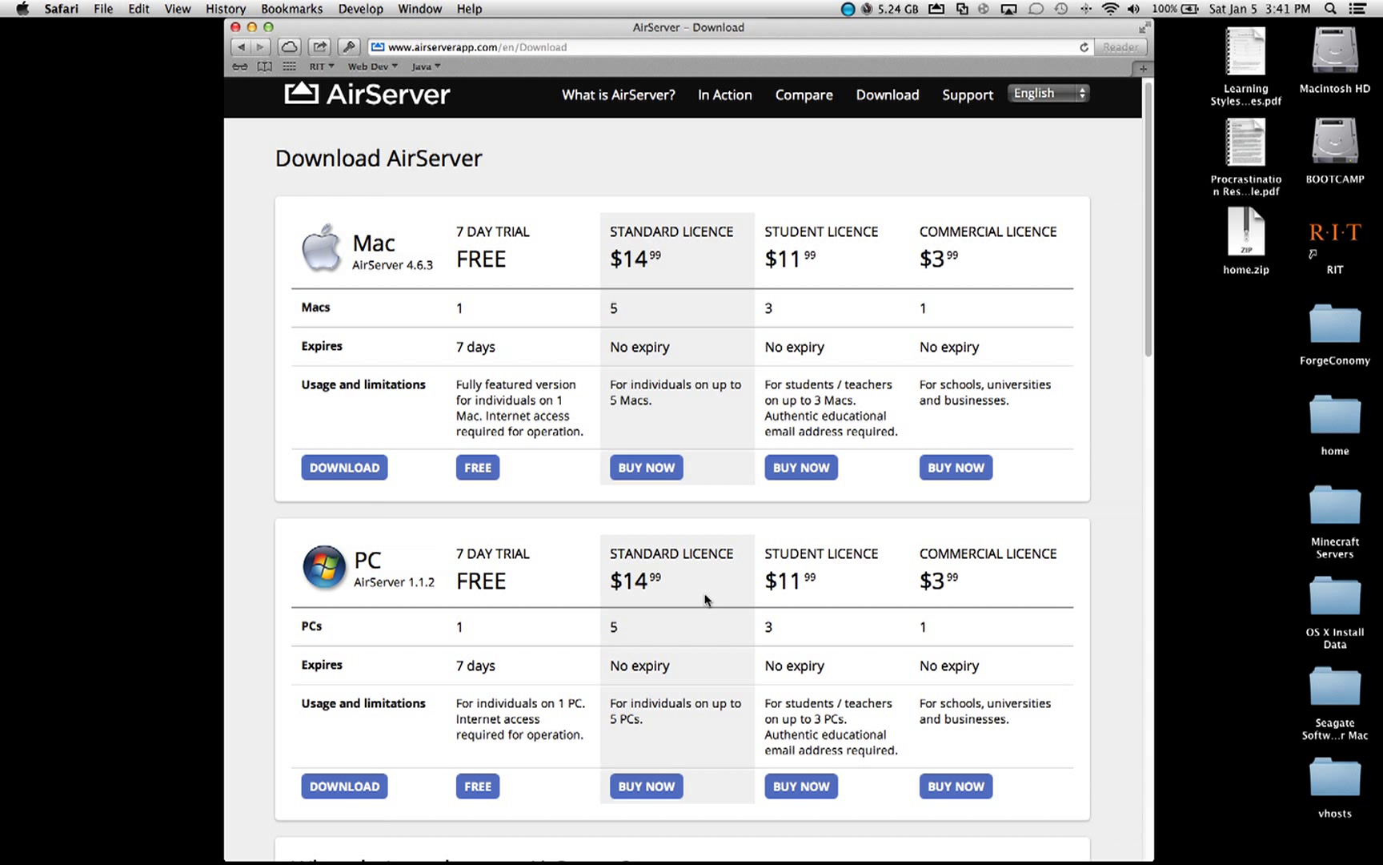
pyautogui.scroll(-3)
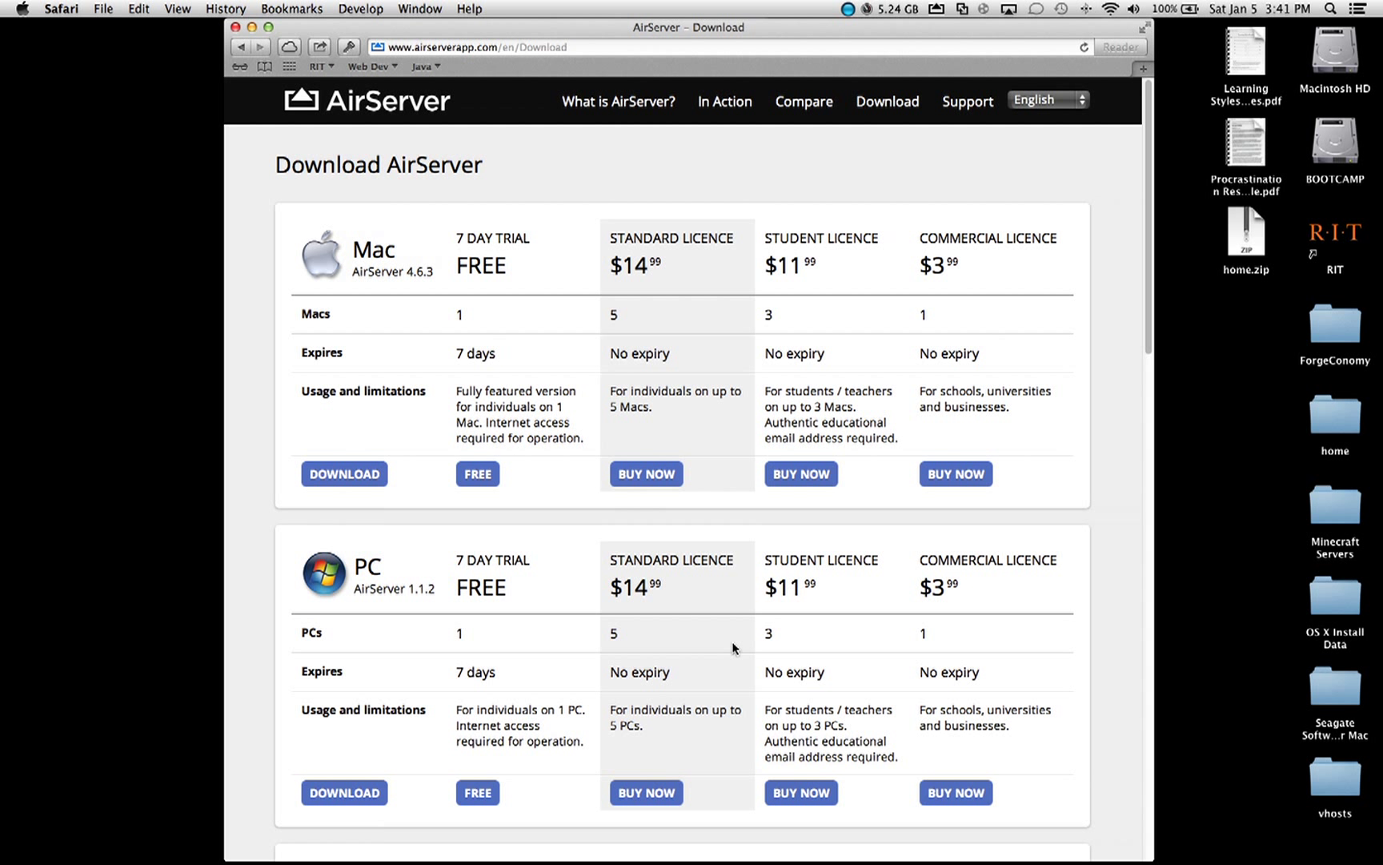
pyautogui.moveTo(1095, 168)
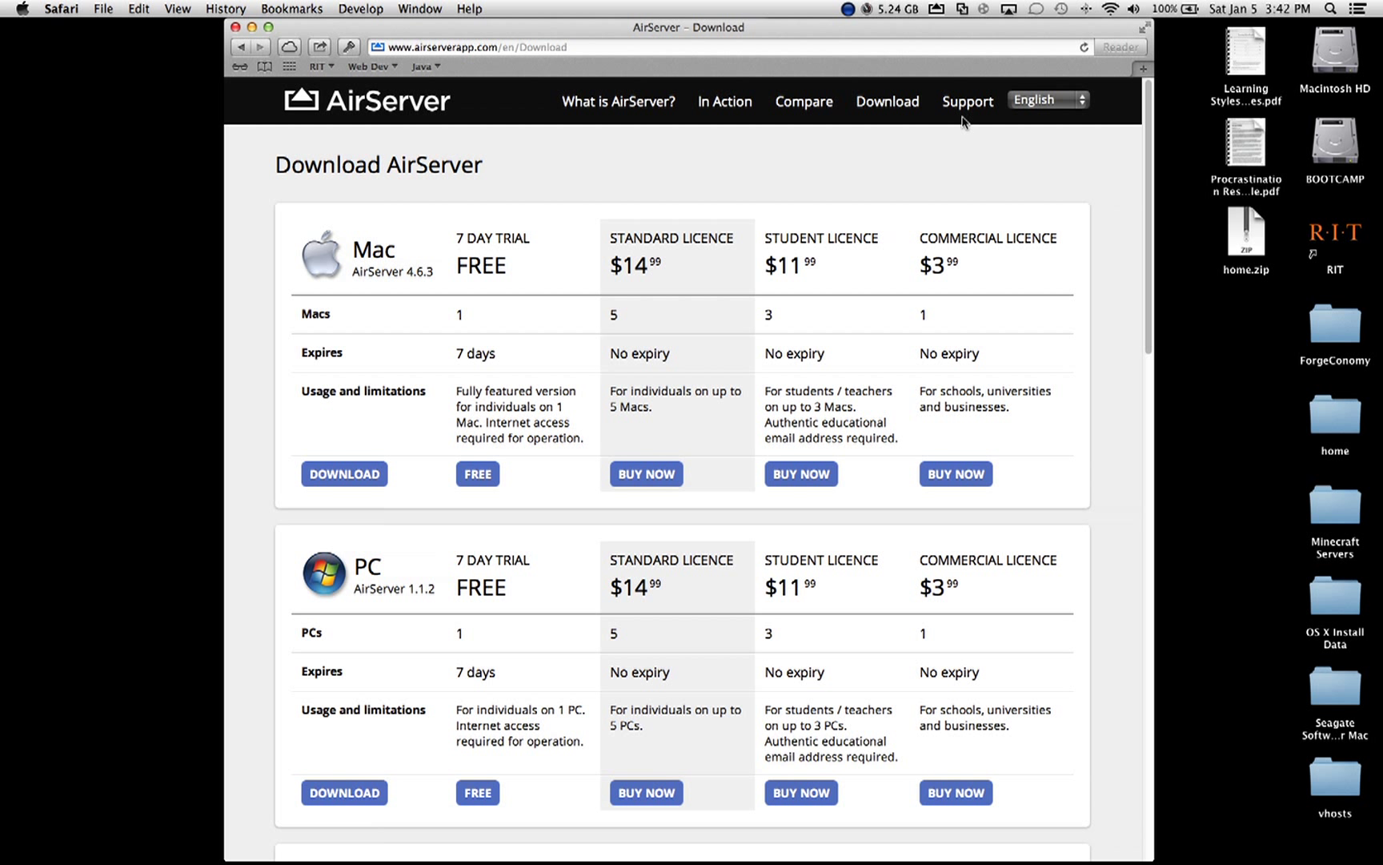
pyautogui.moveTo(722, 142)
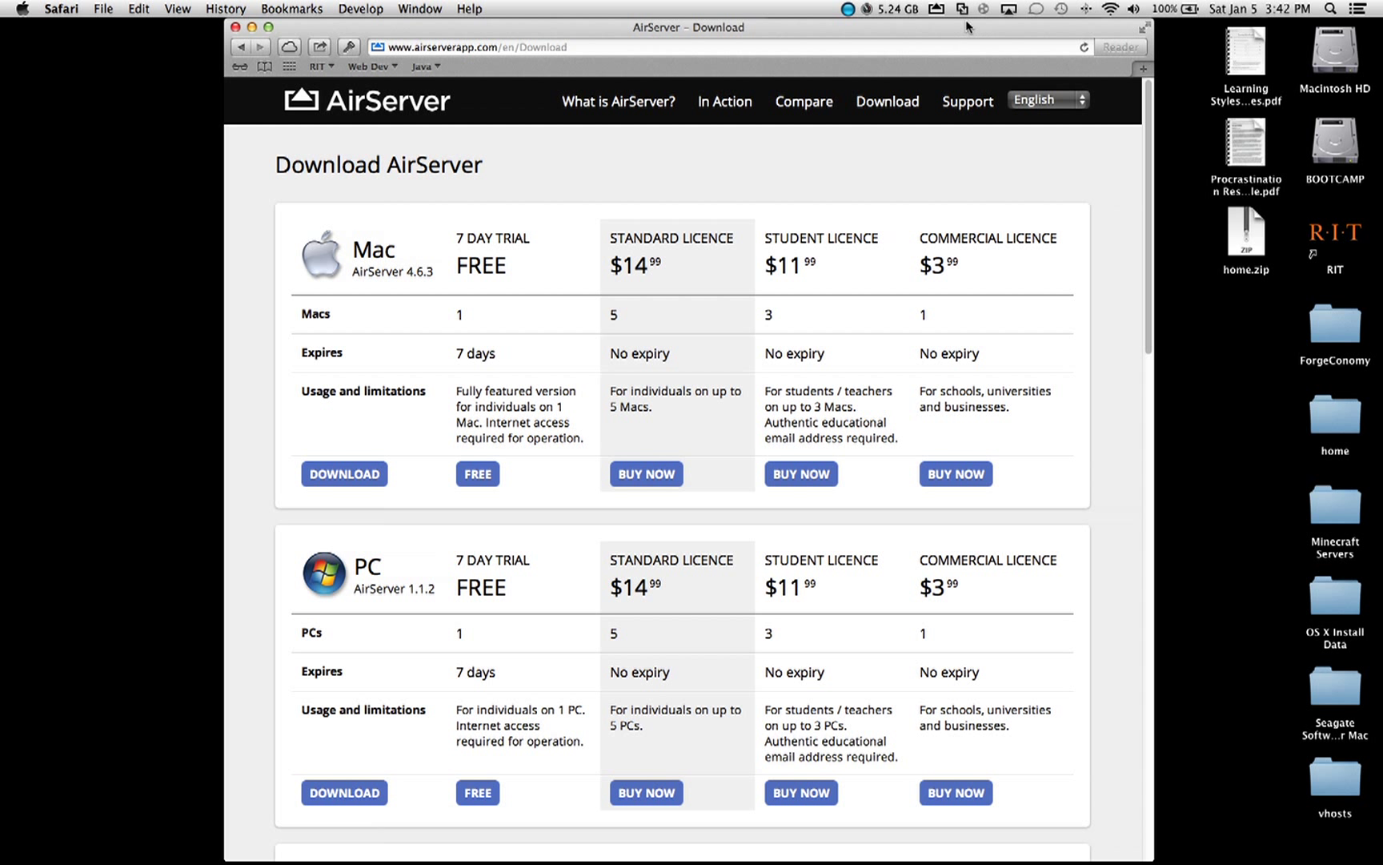
pyautogui.moveTo(978, 27)
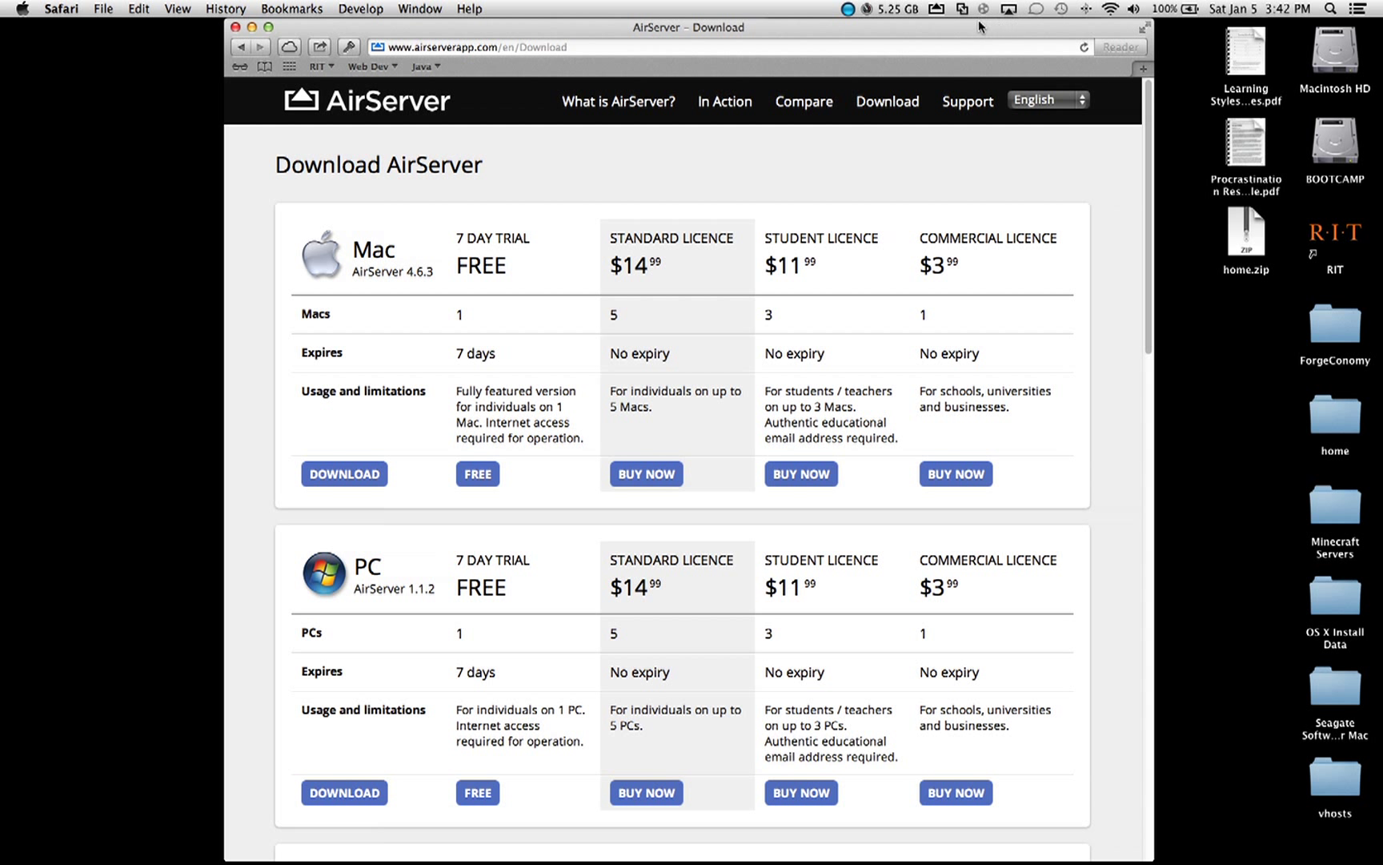
# Step: Bring up AirServer Preferences on General and keep connections without a password
pyautogui.click(936, 10)
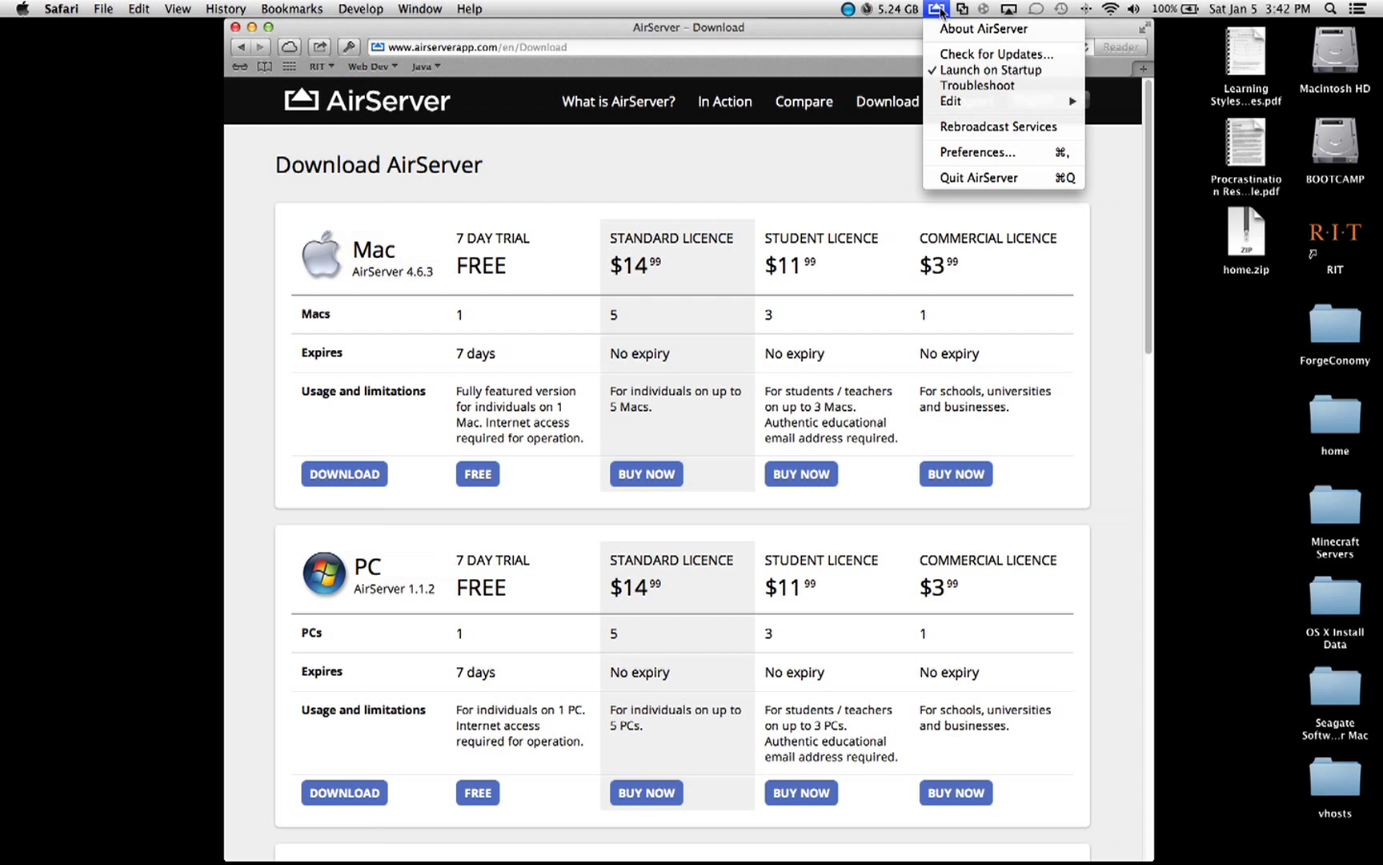
pyautogui.click(979, 152)
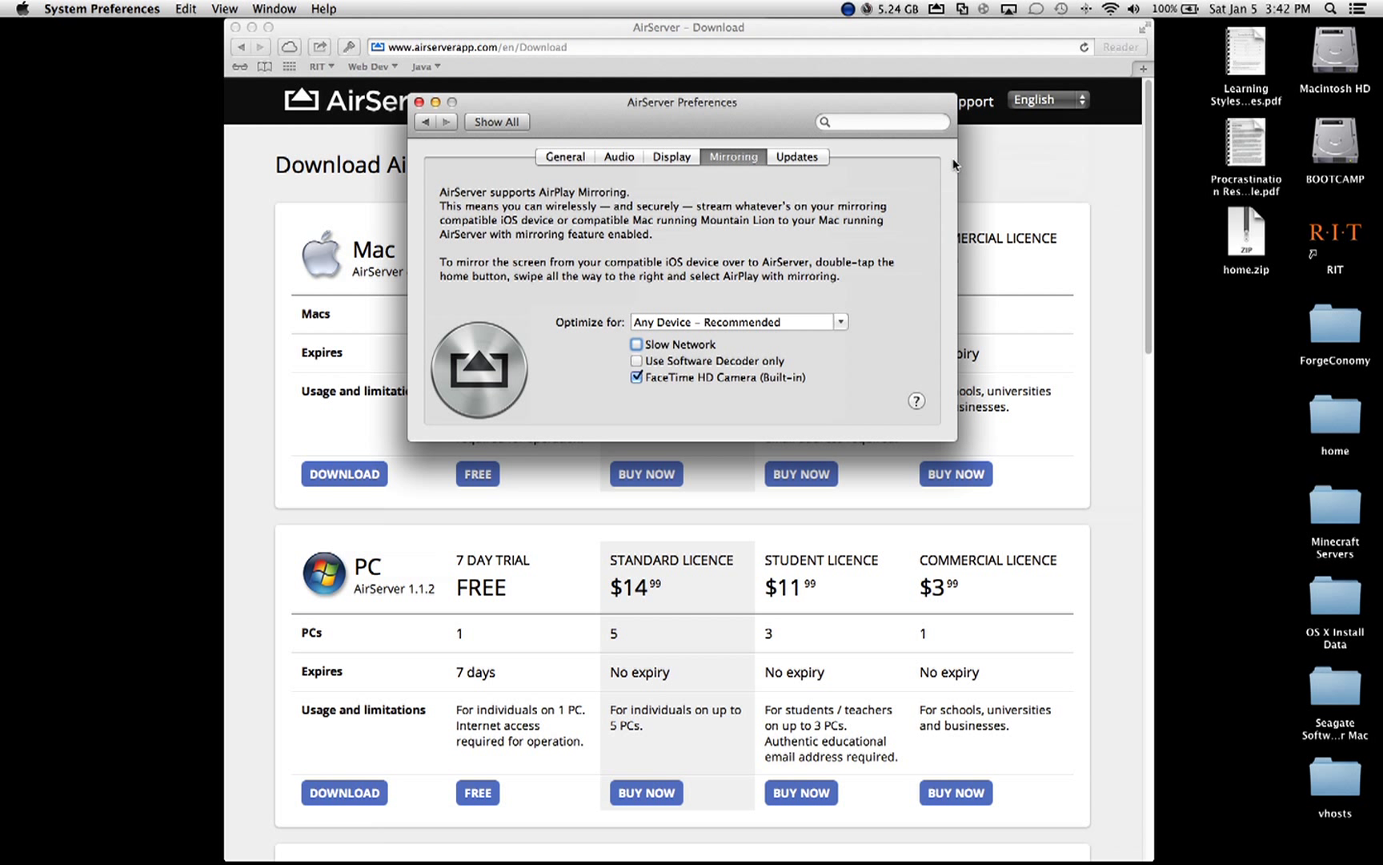
pyautogui.click(564, 157)
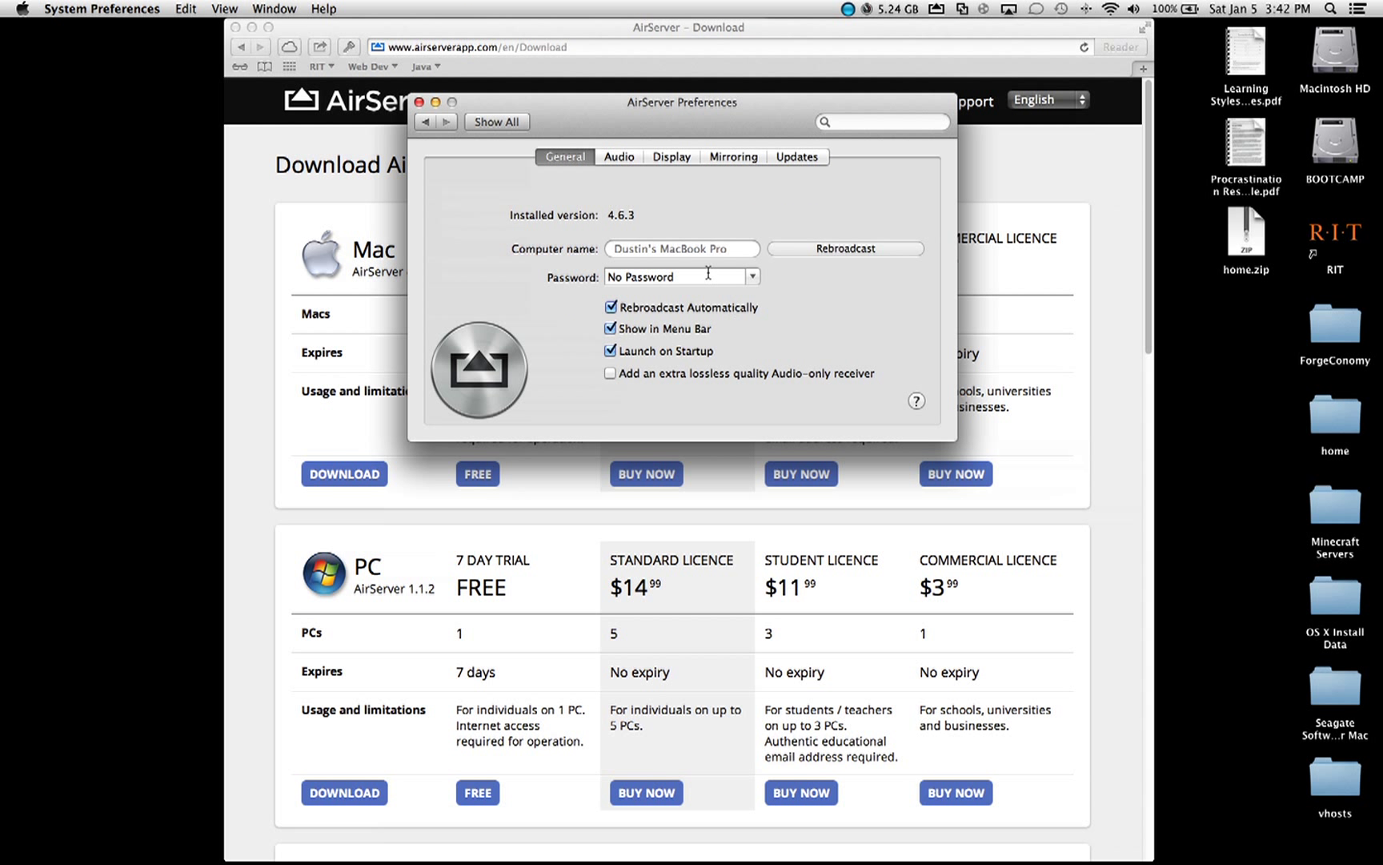
pyautogui.click(751, 275)
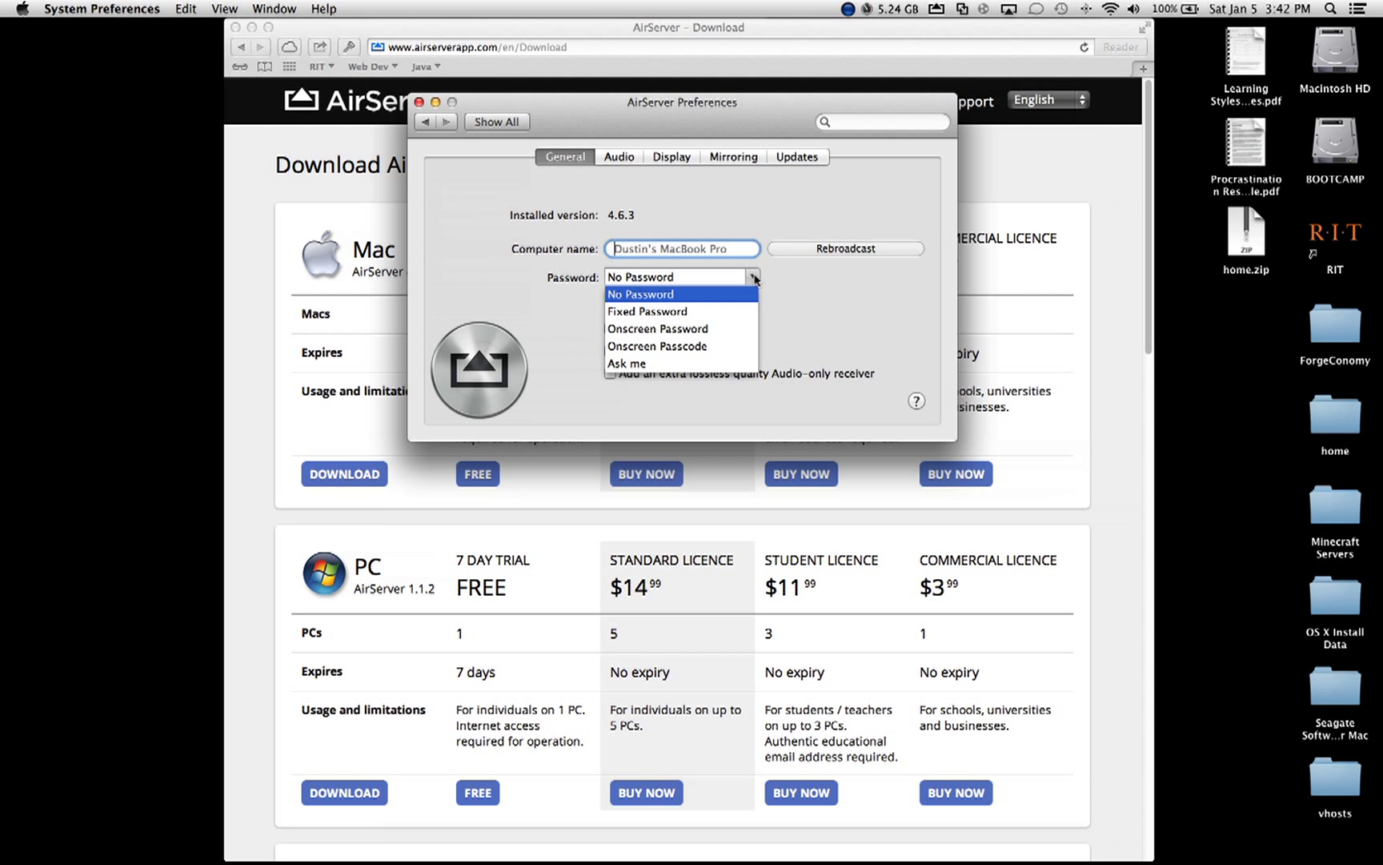
pyautogui.click(639, 293)
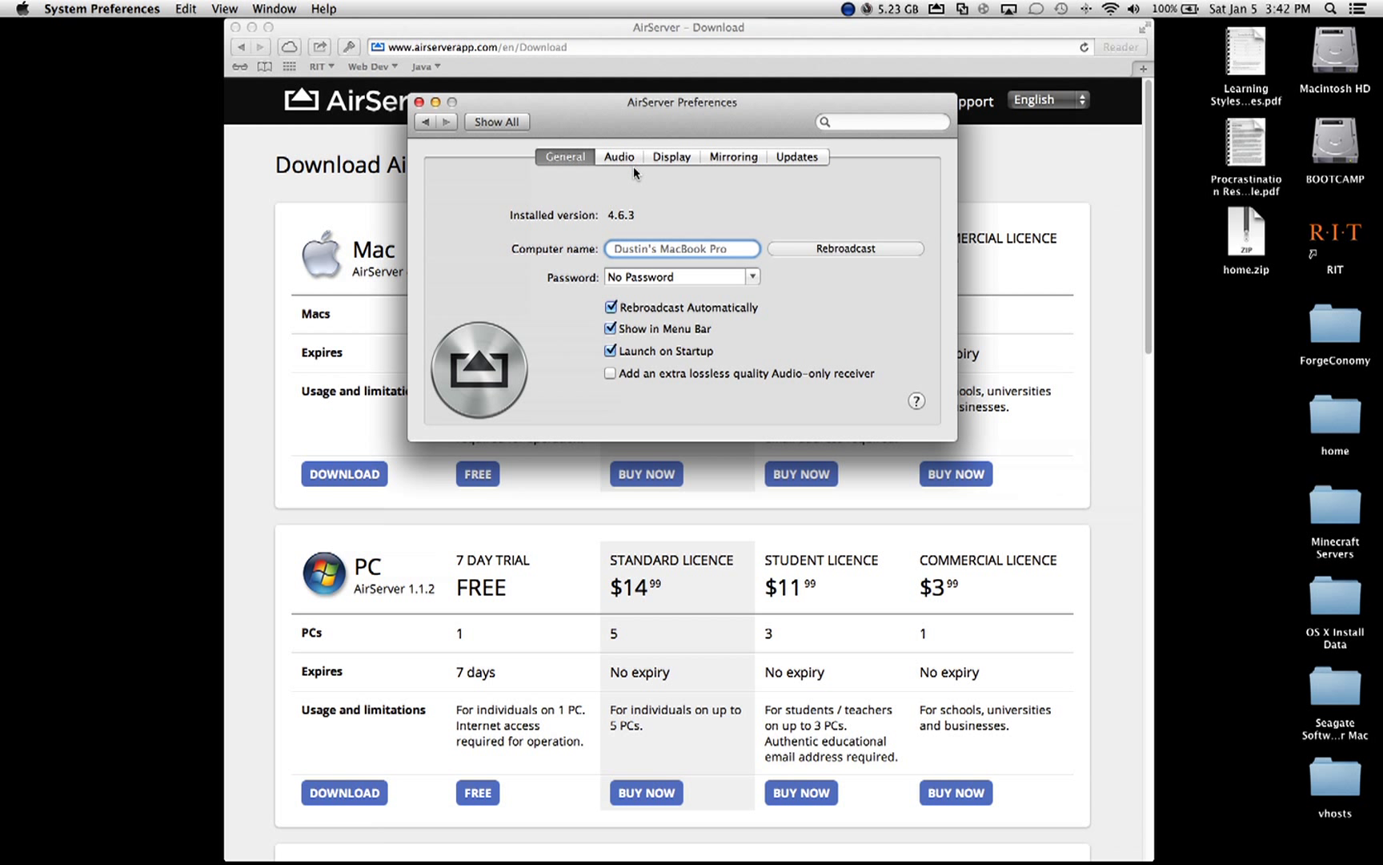
# Step: Turn off the FaceTime HD Camera under Mirroring, glancing at Audio and Updates, and return to General
pyautogui.click(618, 157)
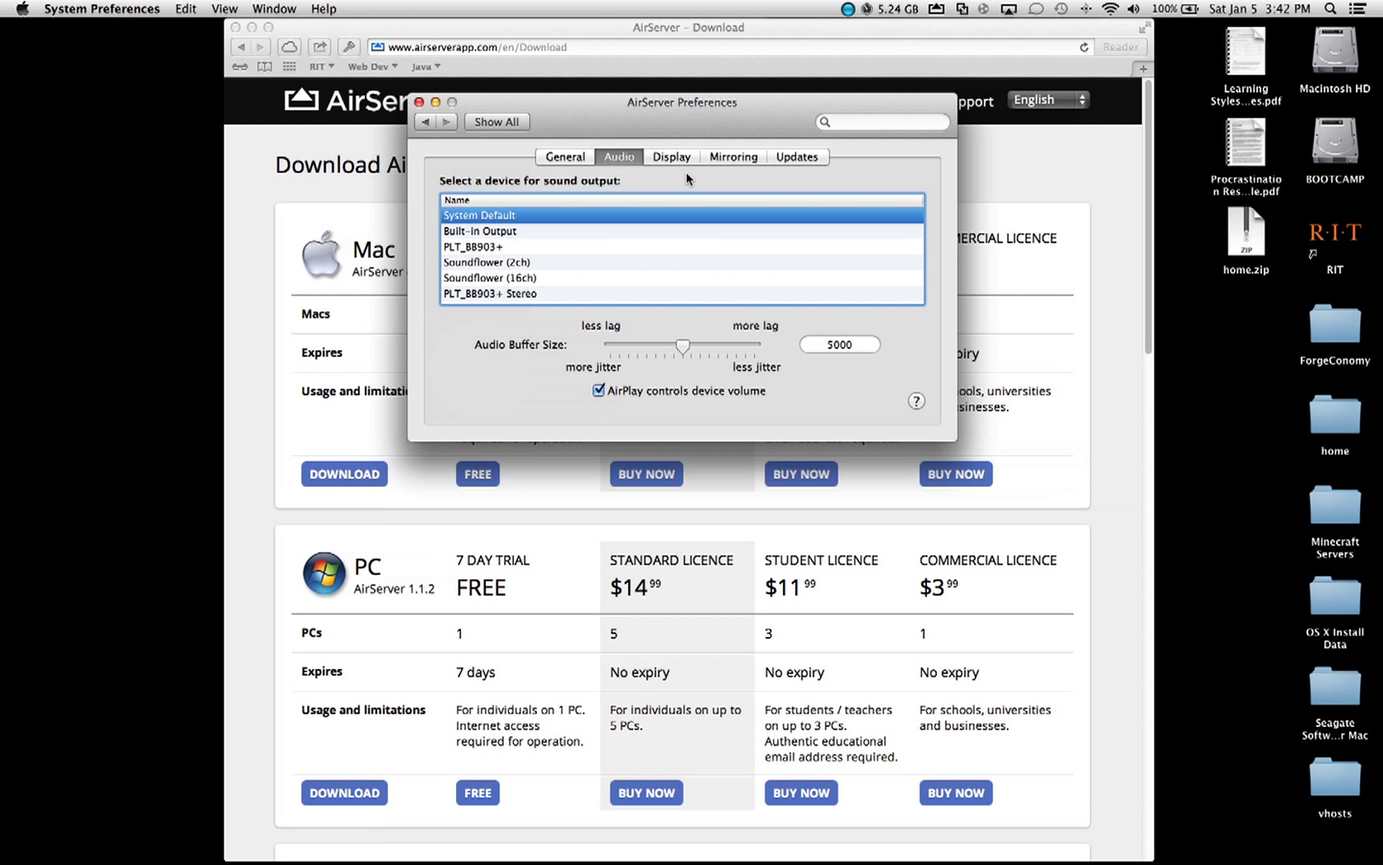
pyautogui.click(733, 157)
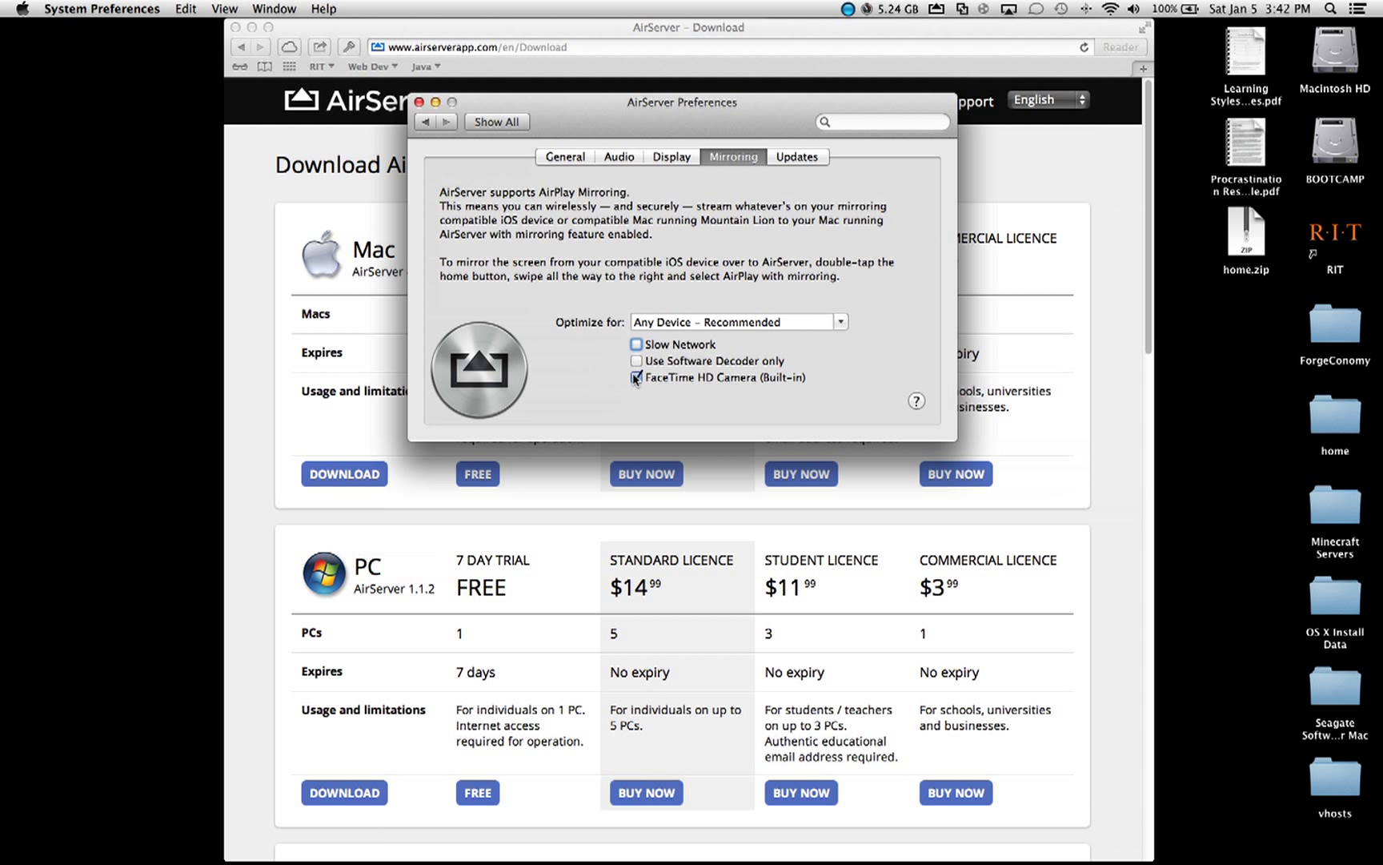
pyautogui.click(635, 376)
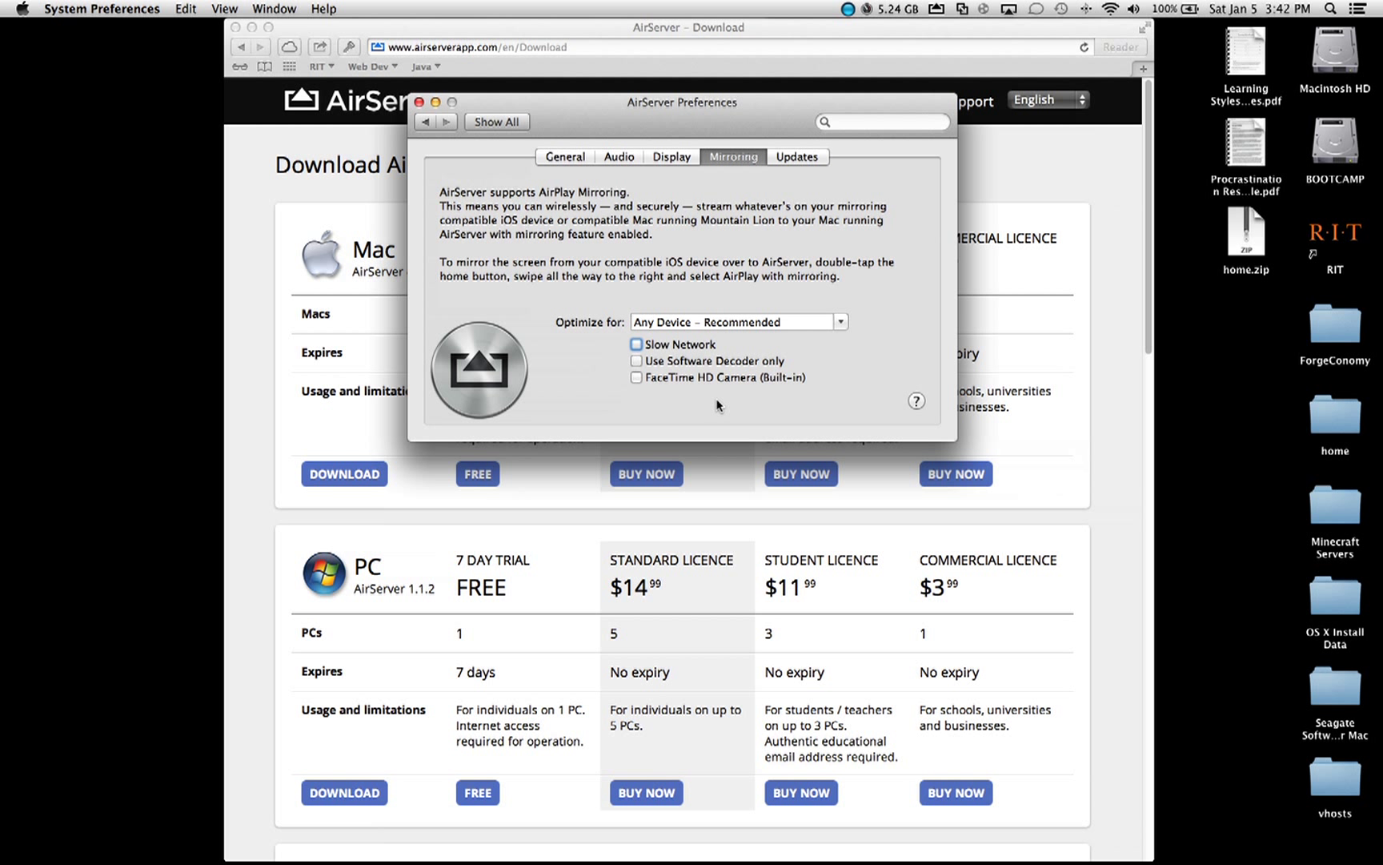
pyautogui.moveTo(792, 366)
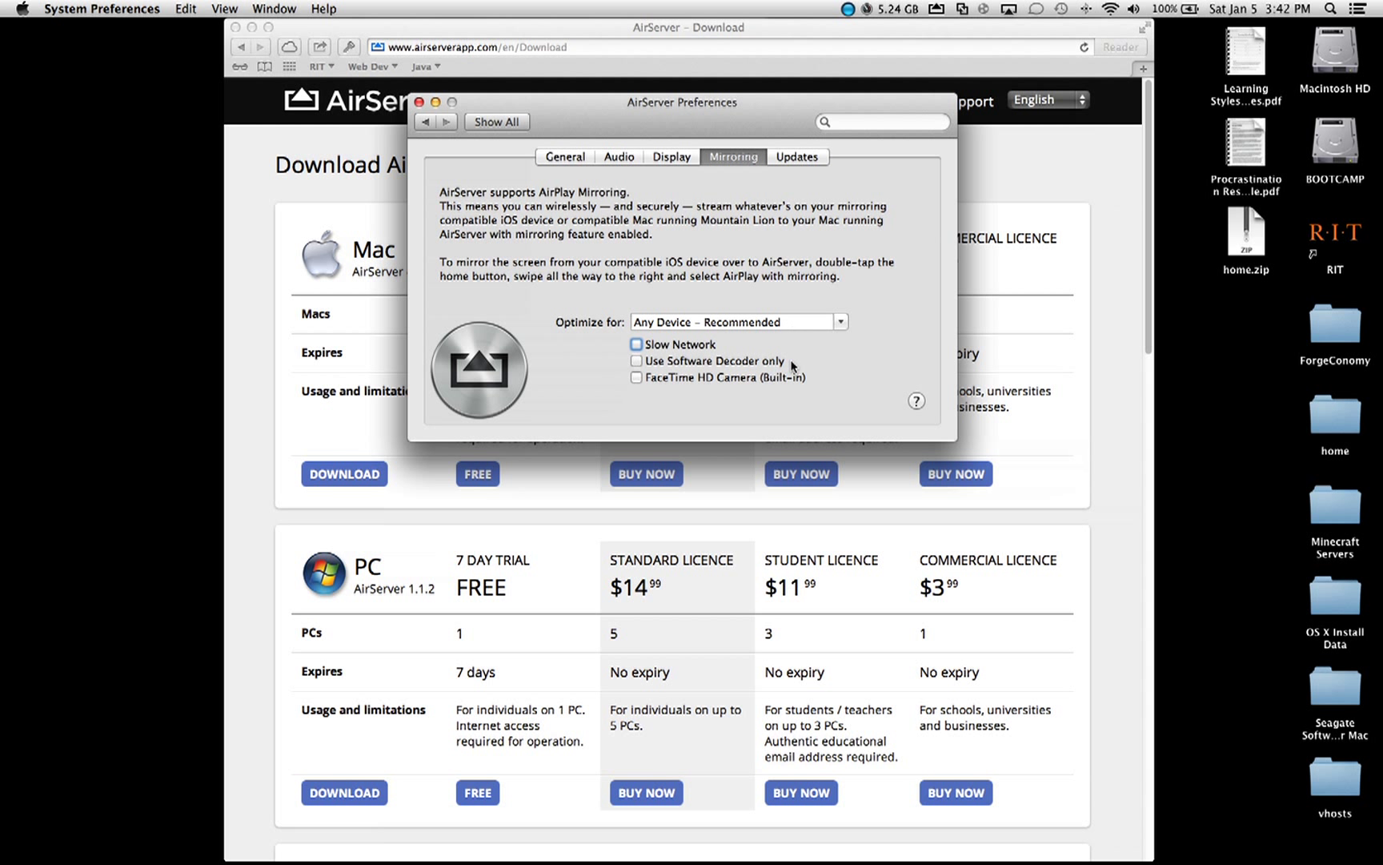
pyautogui.click(795, 157)
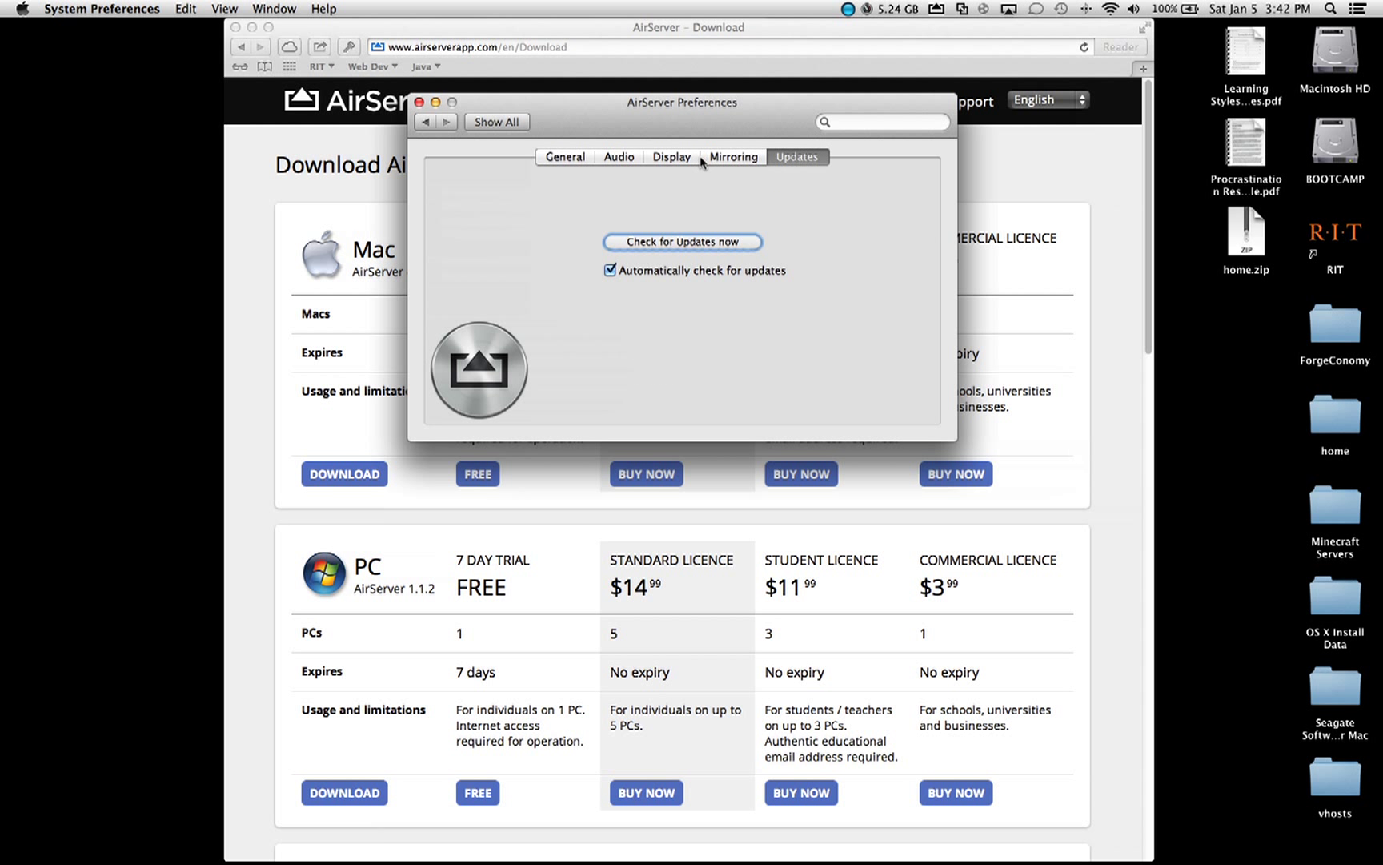
pyautogui.click(732, 156)
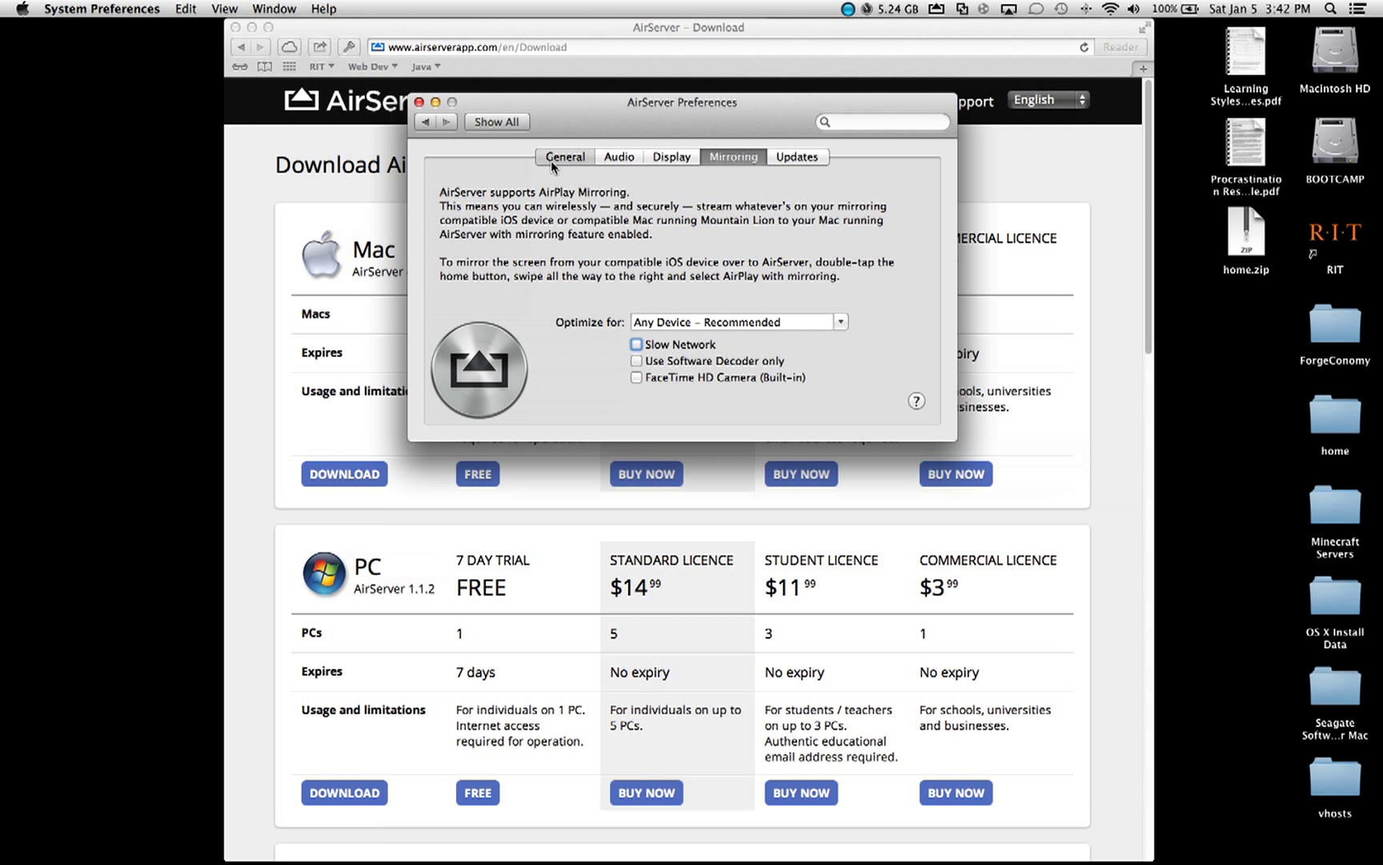
pyautogui.click(565, 157)
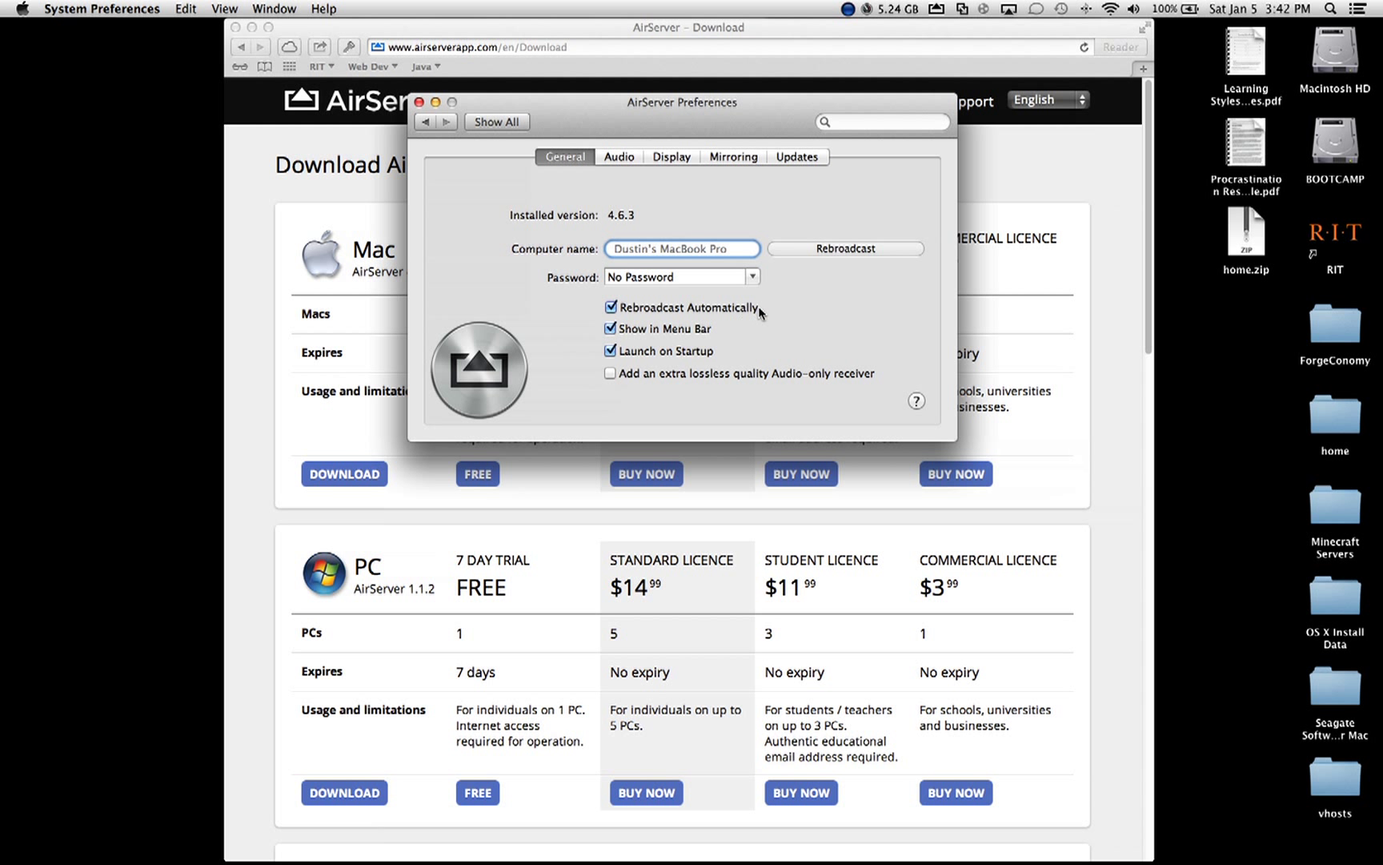
pyautogui.moveTo(951, 120)
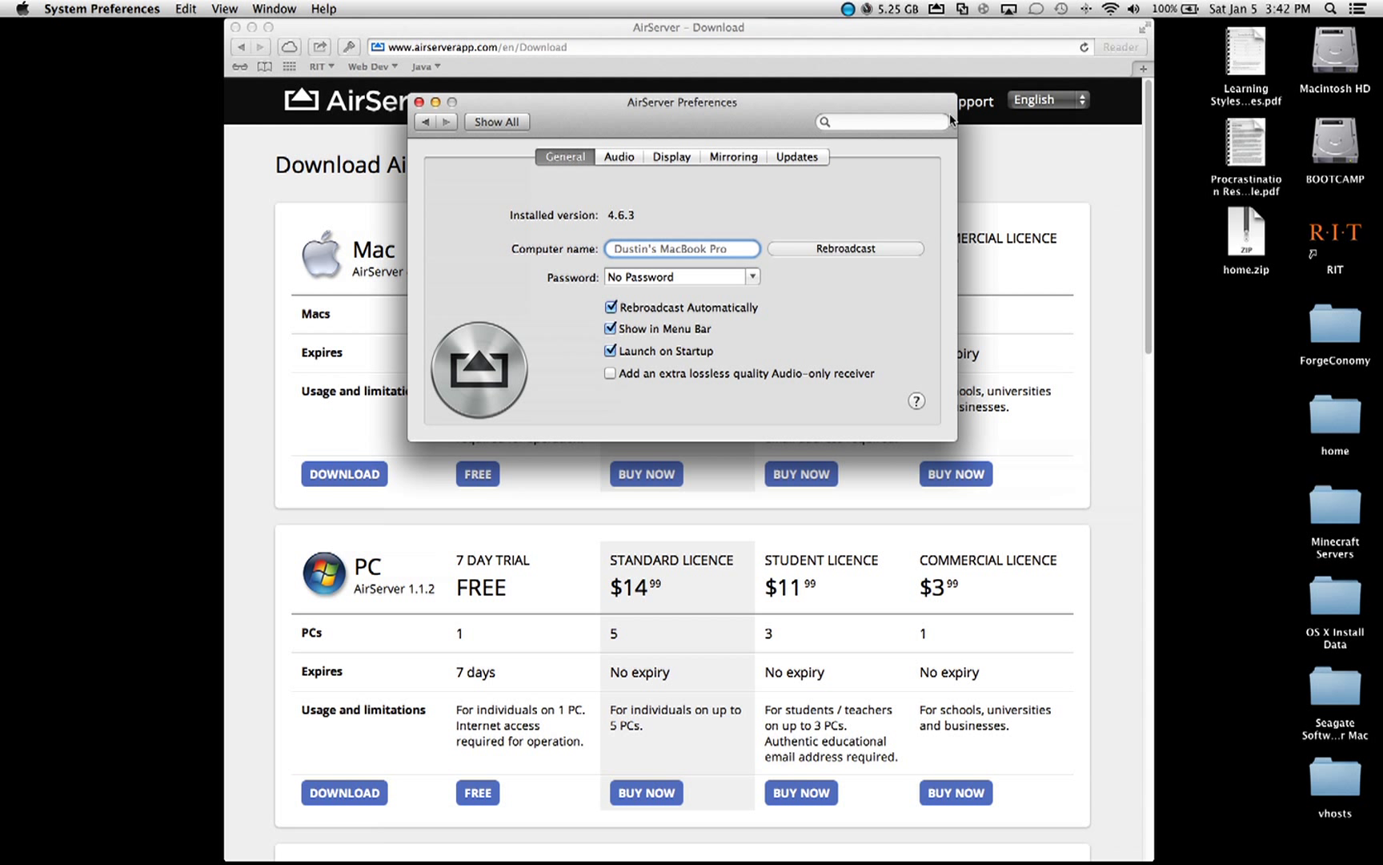
# Step: Bring the iPad's mirrored screen window onto the Mac desktop
pyautogui.click(418, 103)
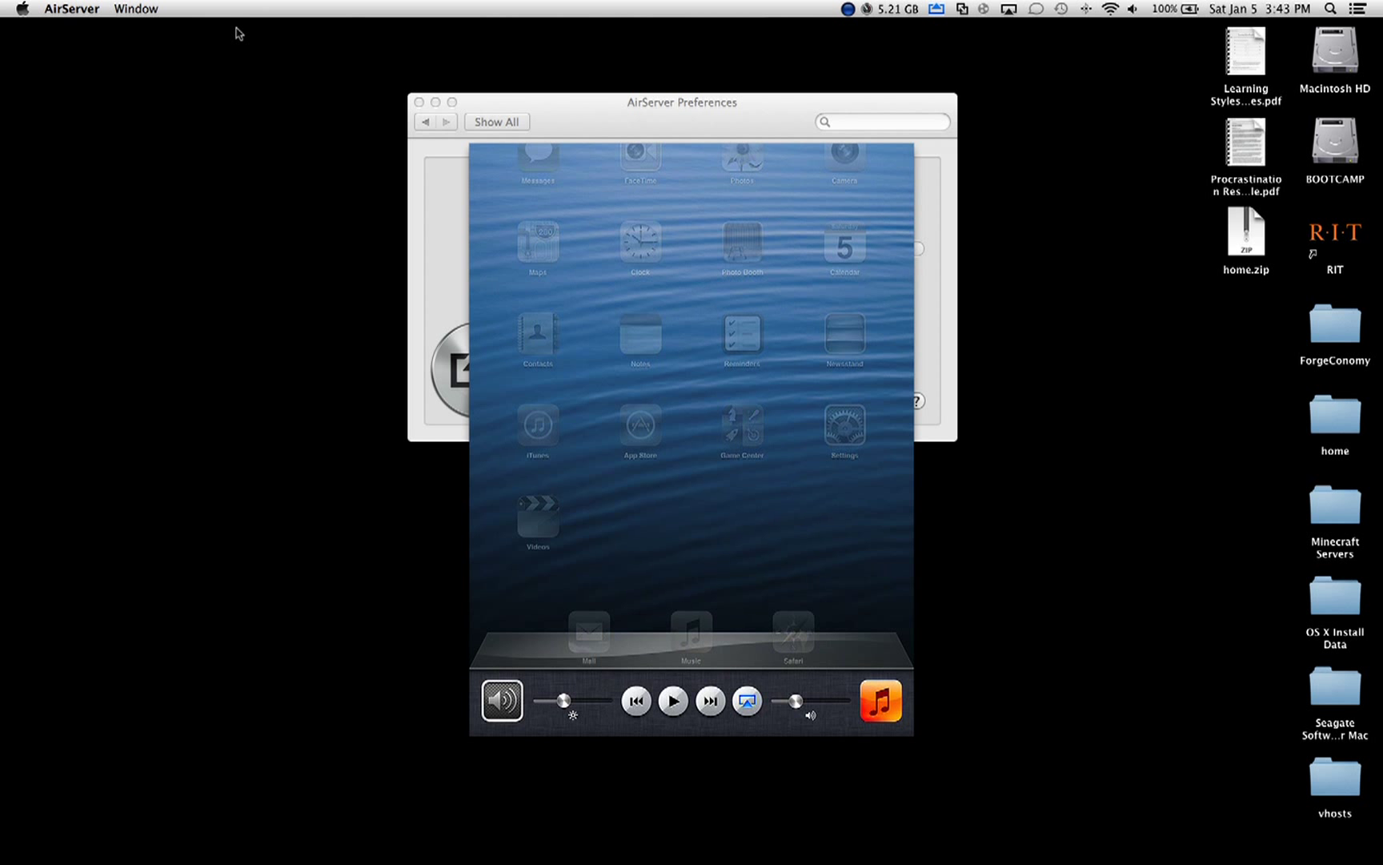
# Step: Launch the Music app on the mirrored iPad and show its Songs list
pyautogui.click(746, 699)
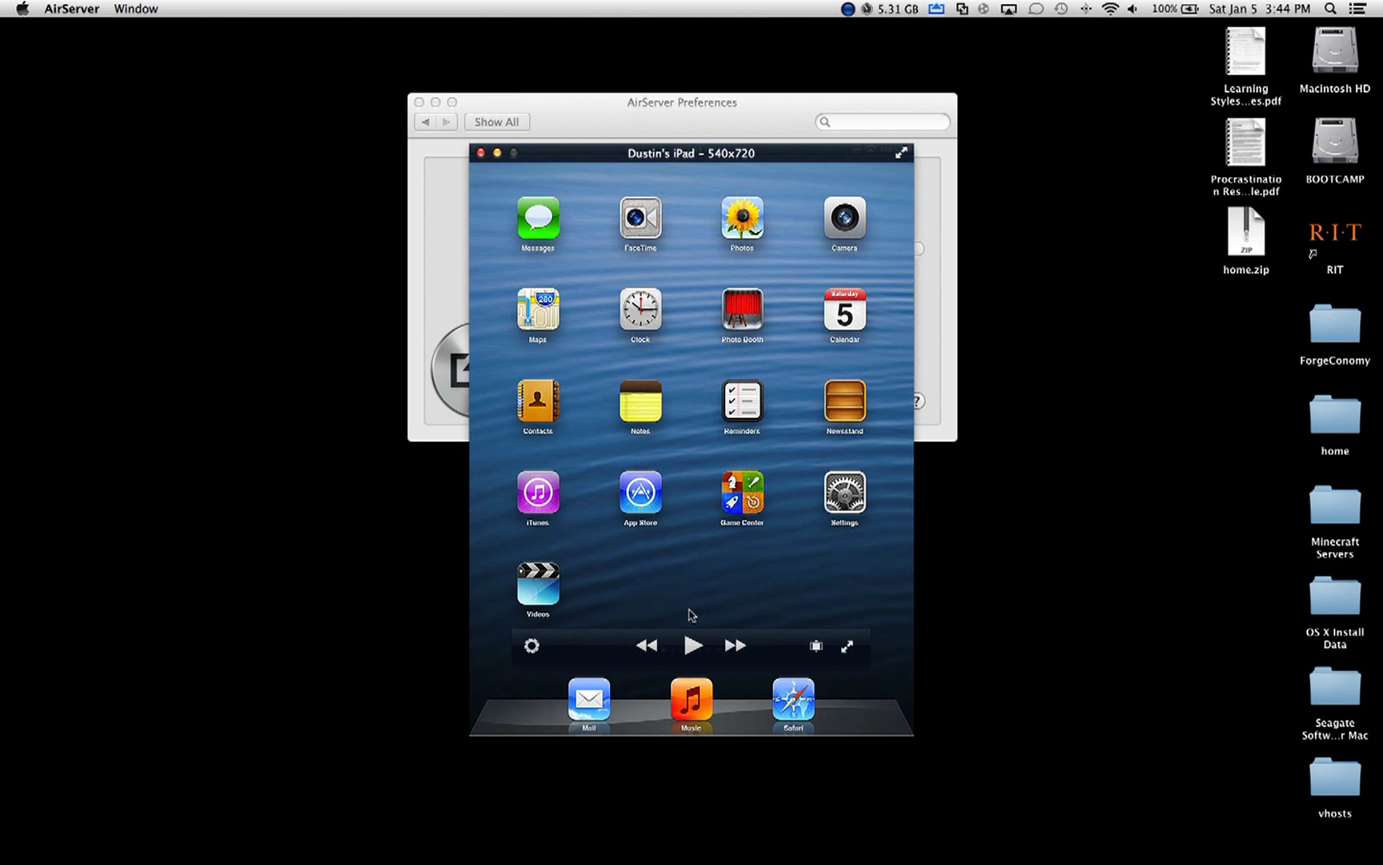
pyautogui.click(900, 152)
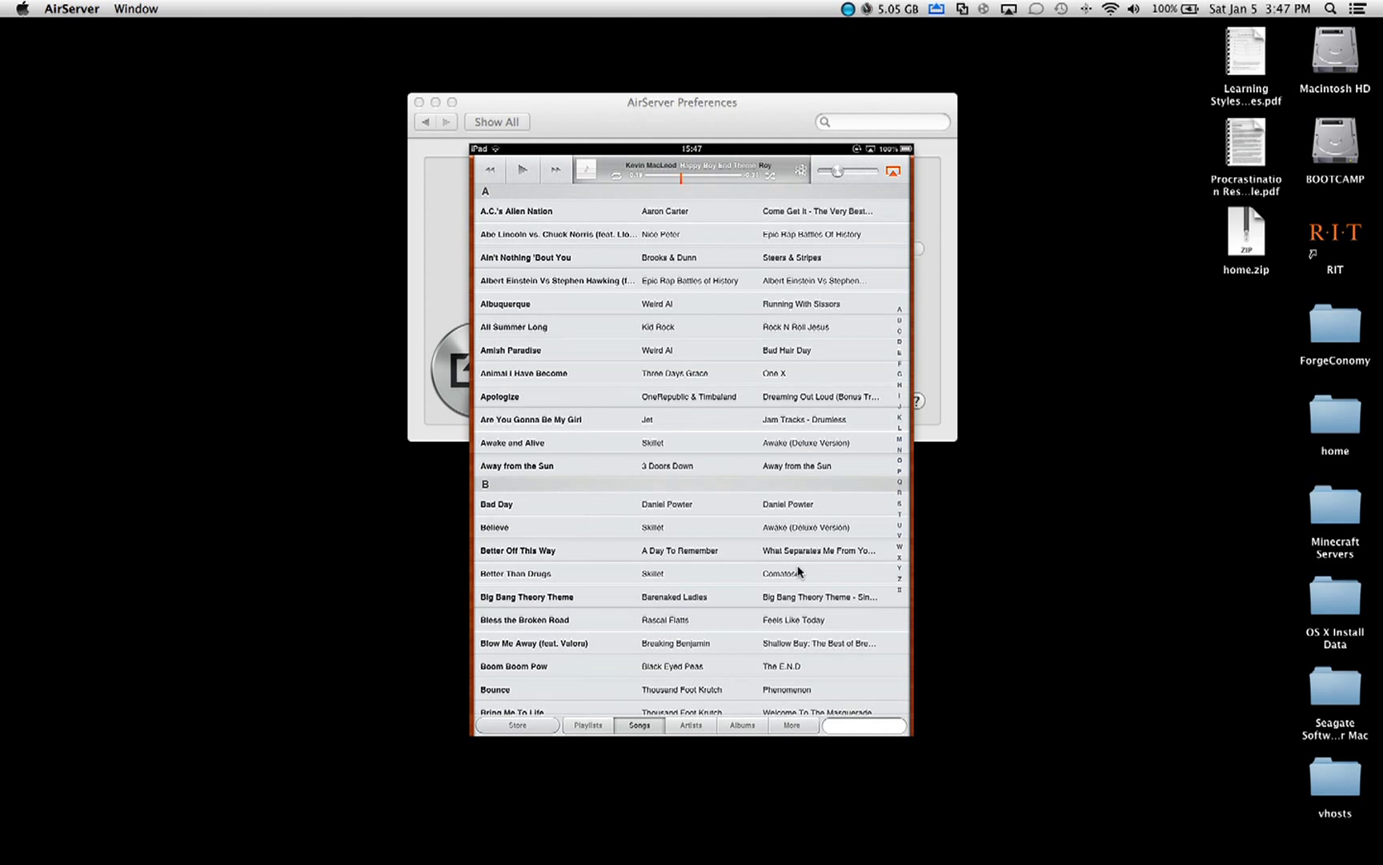
# Step: Play the current song on the mirrored iPad for a while, then pause it
pyautogui.click(522, 169)
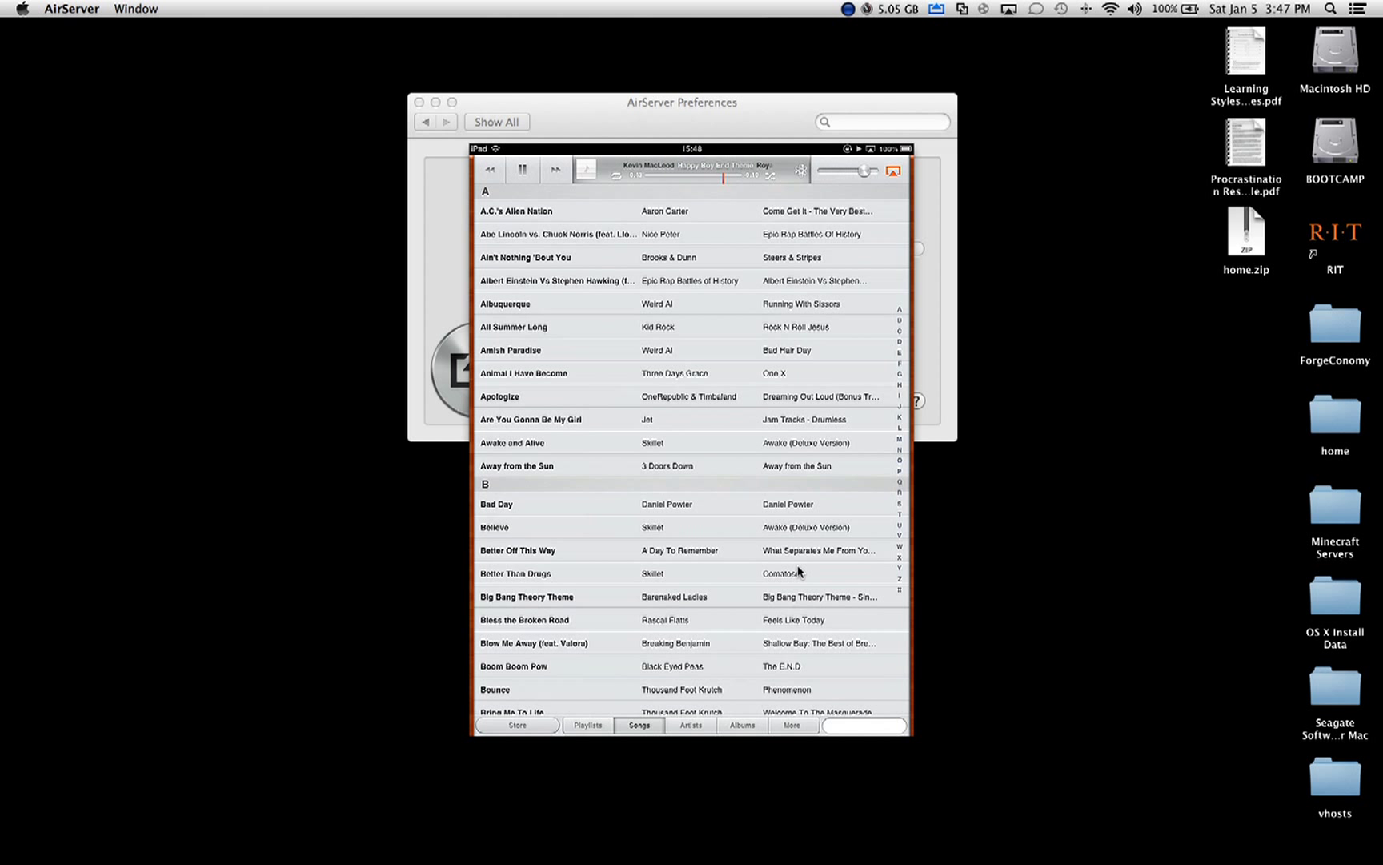
pyautogui.click(522, 169)
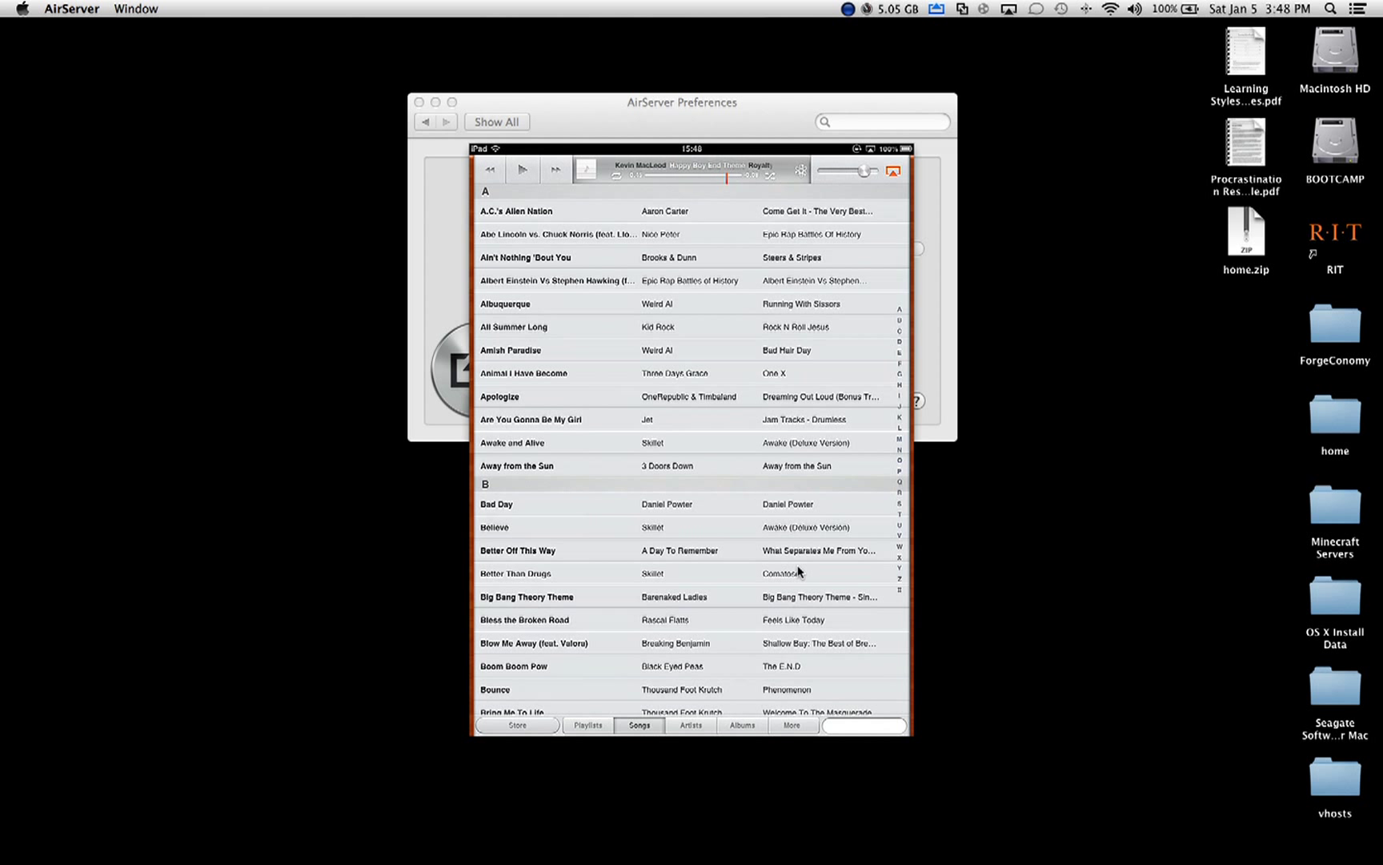